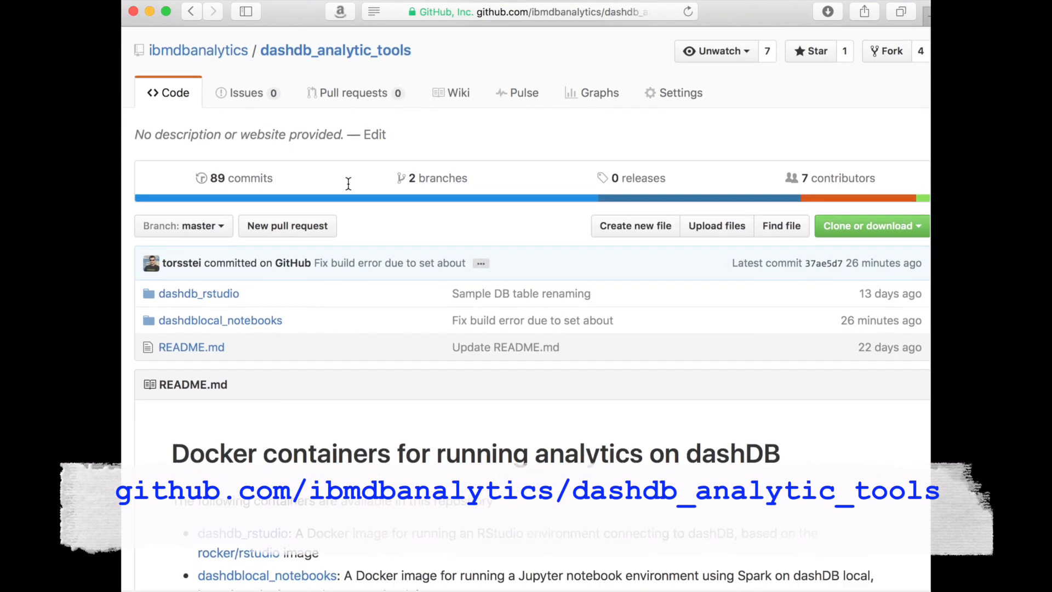
# Browse into the dashdblocal_notebooks folder and read down through its README setup guide.
pyautogui.scroll(-3)
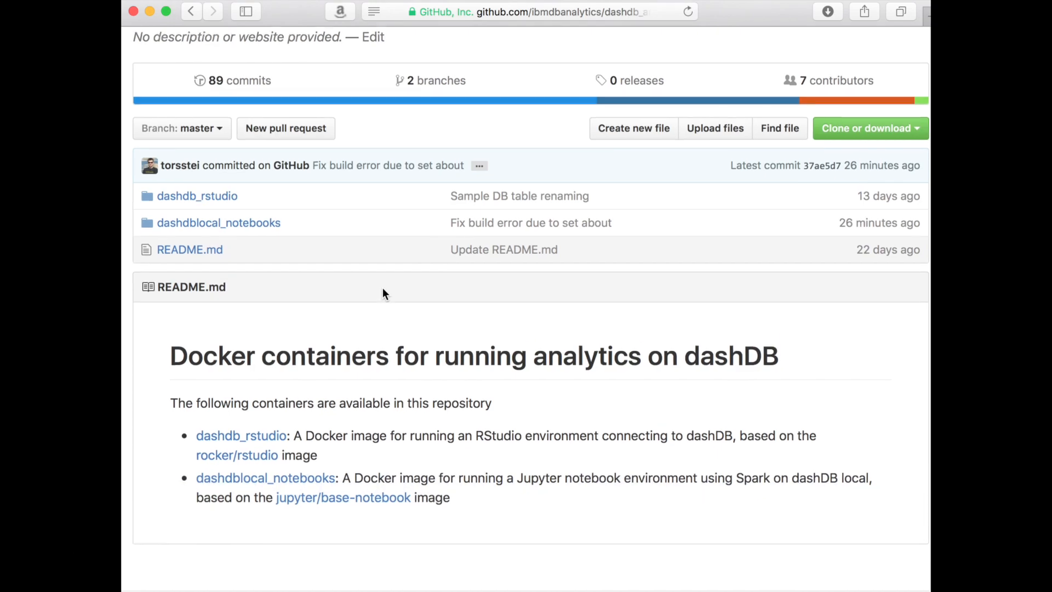
pyautogui.scroll(-3)
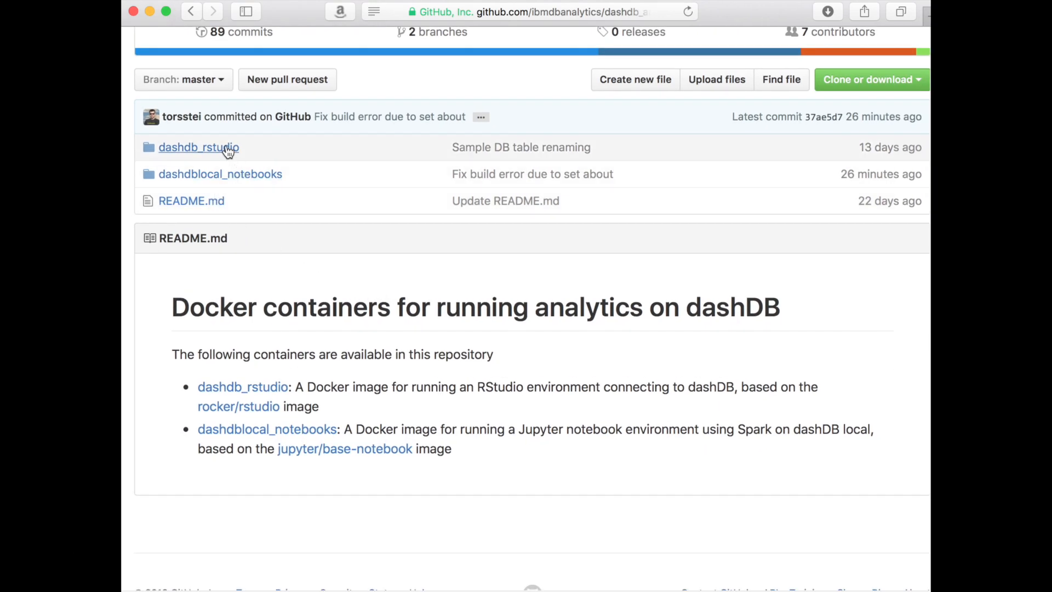
pyautogui.moveTo(248, 182)
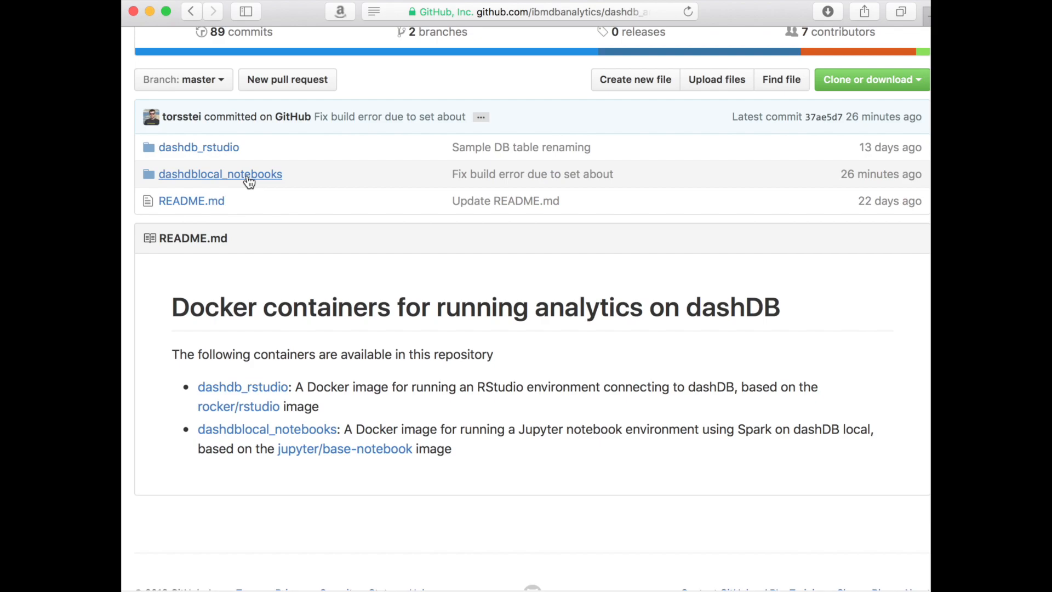
pyautogui.click(220, 174)
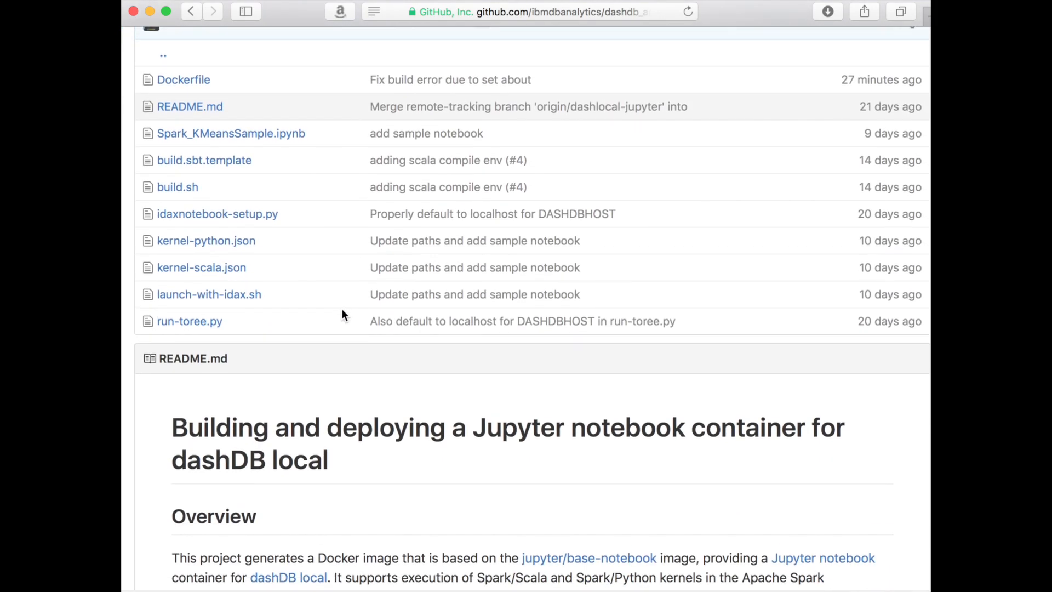
pyautogui.scroll(-3)
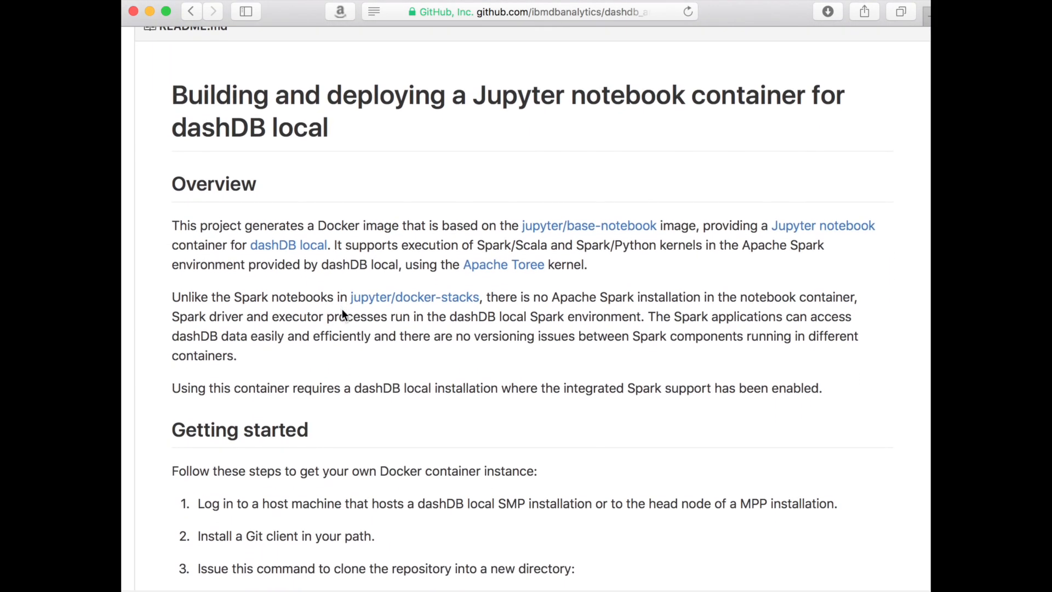
pyautogui.scroll(-3)
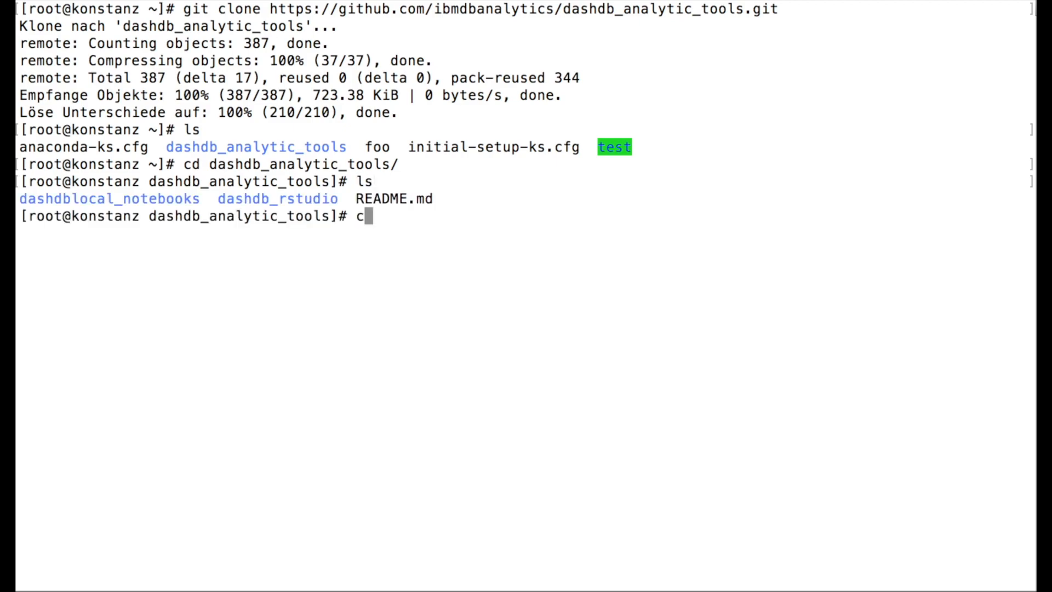
# Enter the dashdb_analytic_tools repo and launch the docker build of the notebook image.
pyautogui.write('d dashdb')
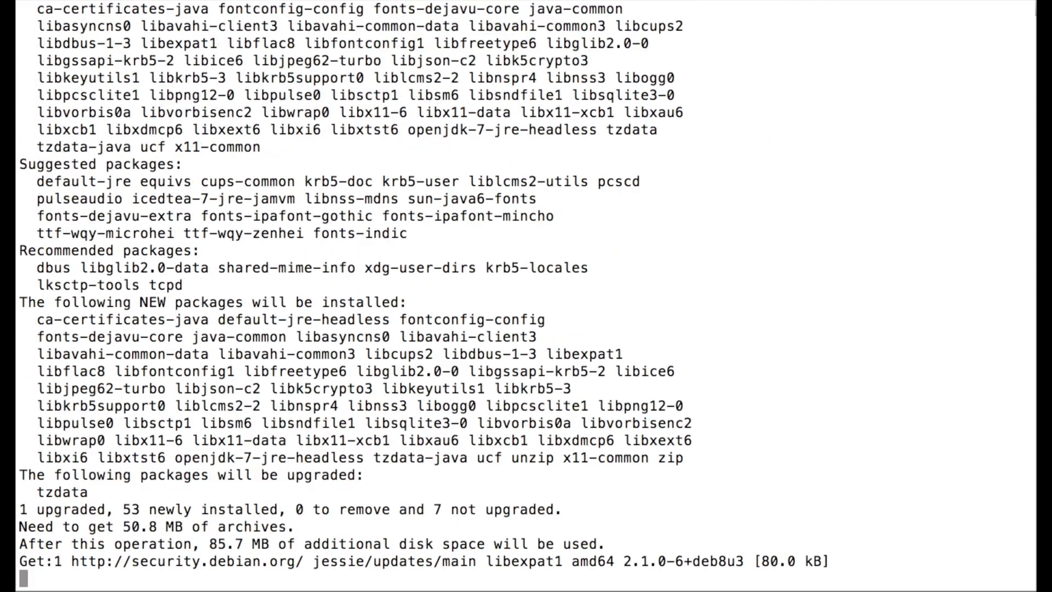
pyautogui.scroll(-3)
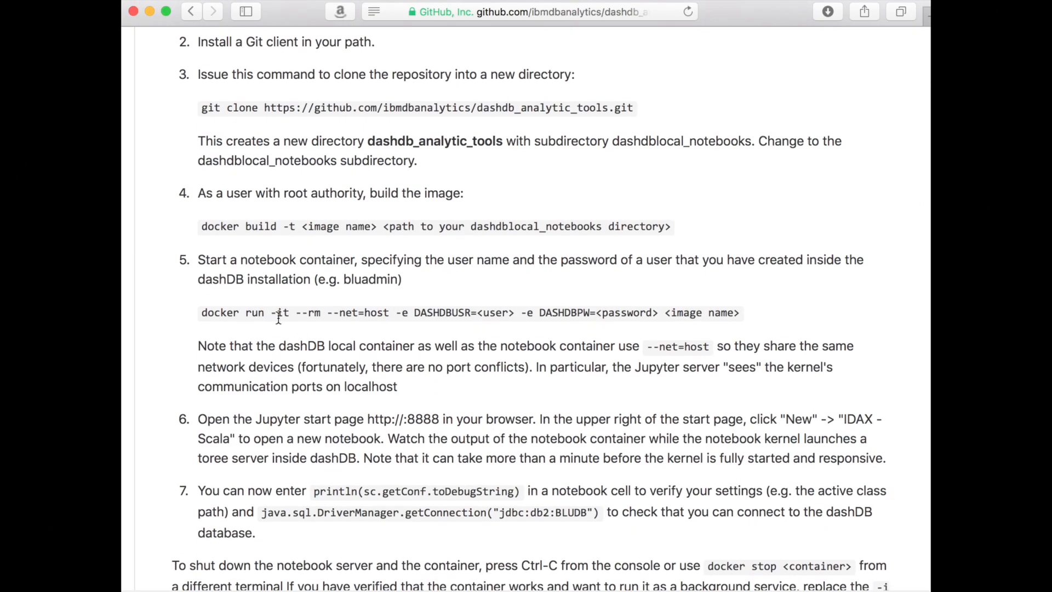
pyautogui.moveTo(771, 294)
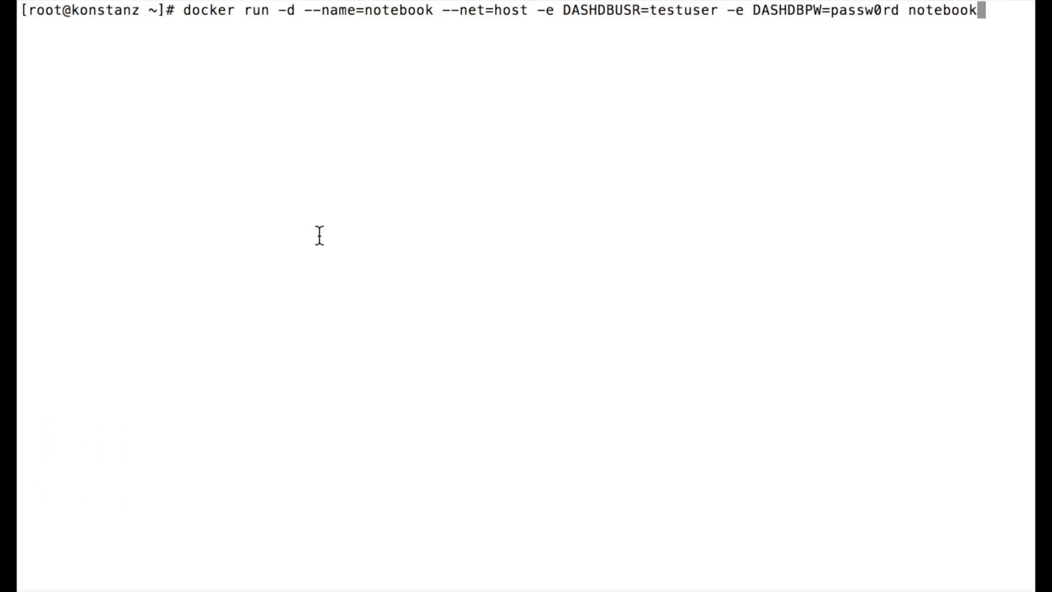
pyautogui.moveTo(506, 240)
pyautogui.write('docker logs --follow notebook')
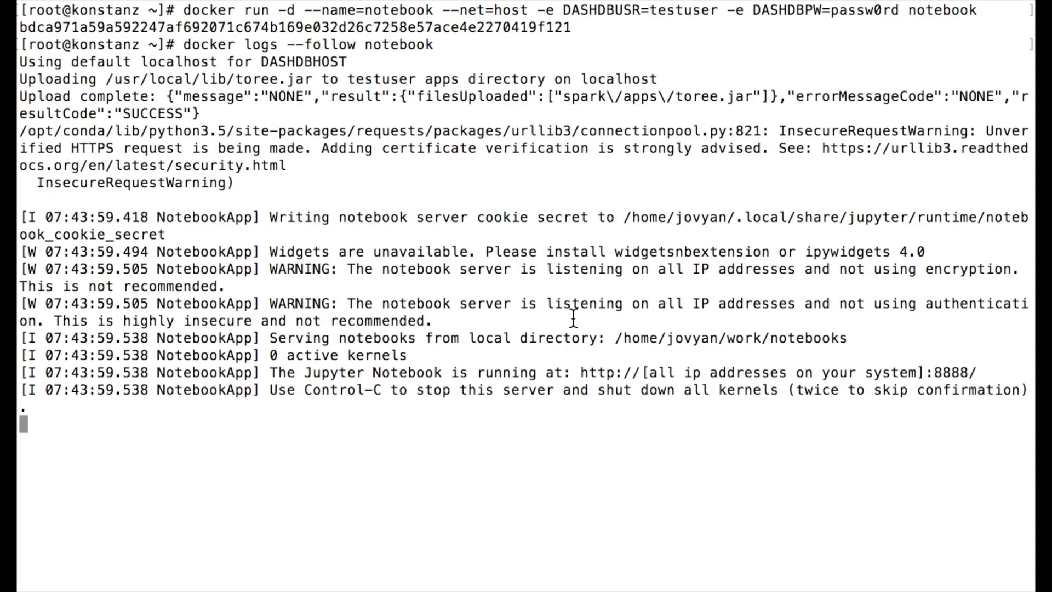
pyautogui.moveTo(573, 369)
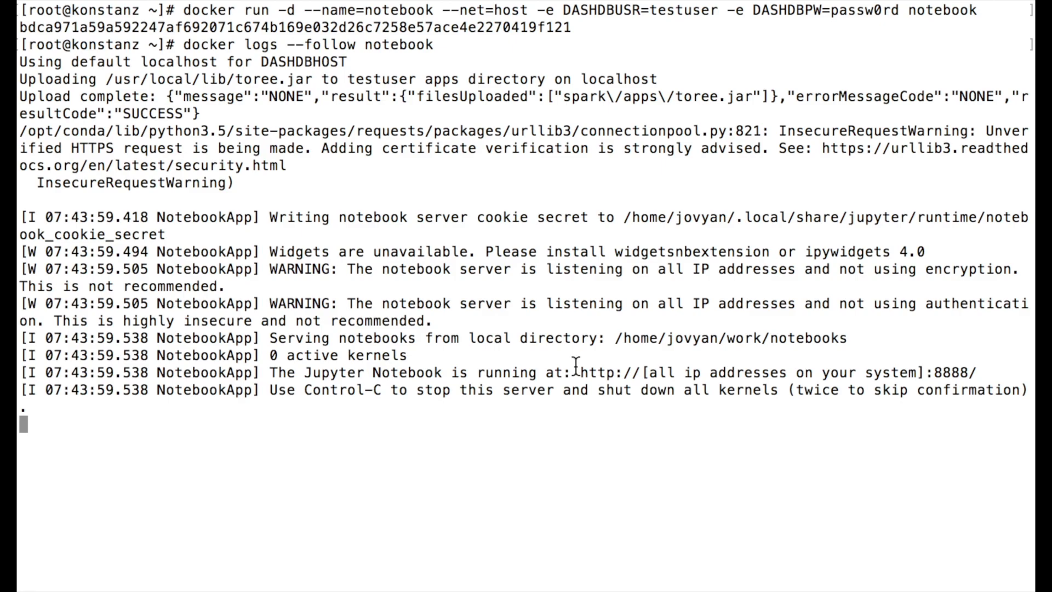
pyautogui.moveTo(610, 386)
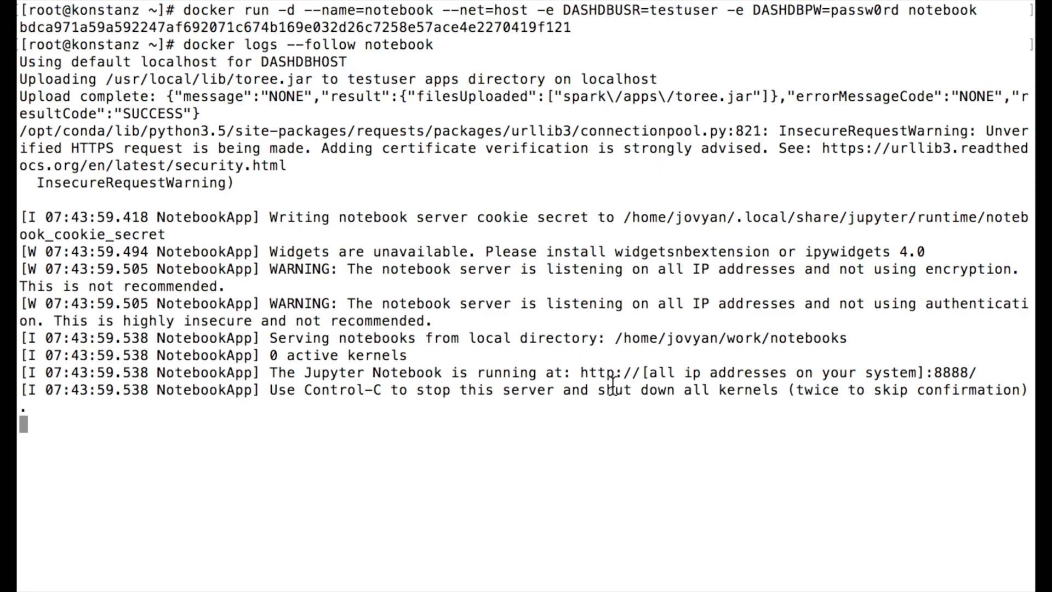
# Select the docker run/logs command line for the notebook container in the terminal.
pyautogui.moveTo(580, 373); pyautogui.dragTo(984, 373)
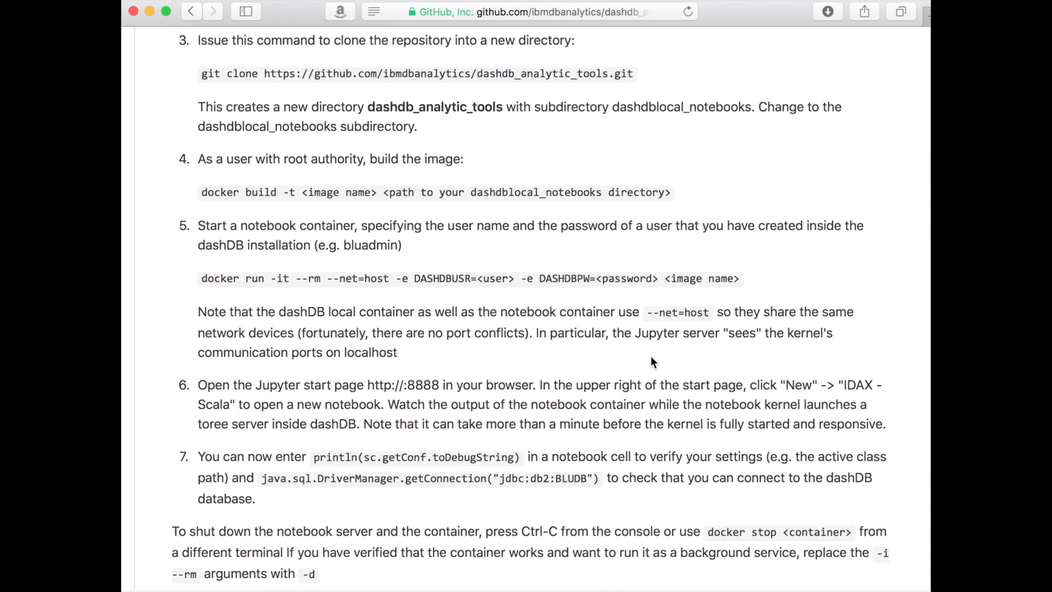
pyautogui.scroll(-3)
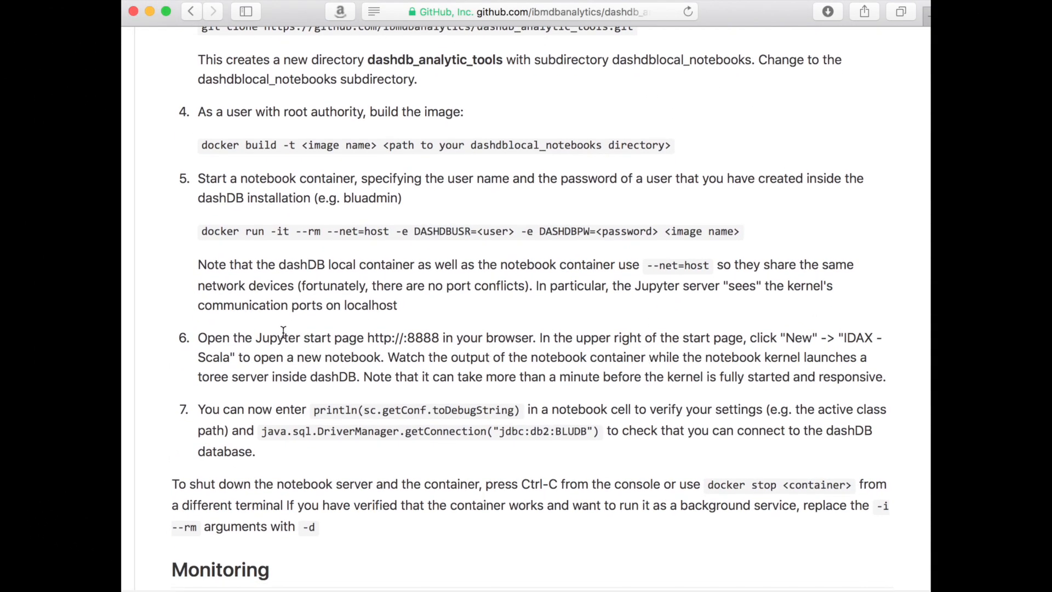
pyautogui.moveTo(197, 338); pyautogui.dragTo(386, 338)
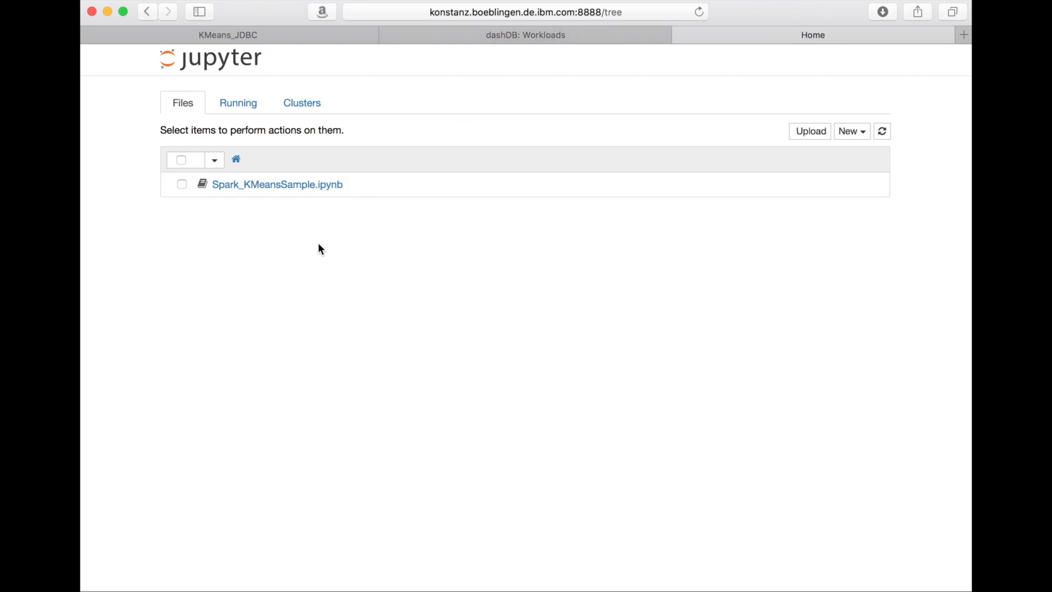
pyautogui.moveTo(245, 184)
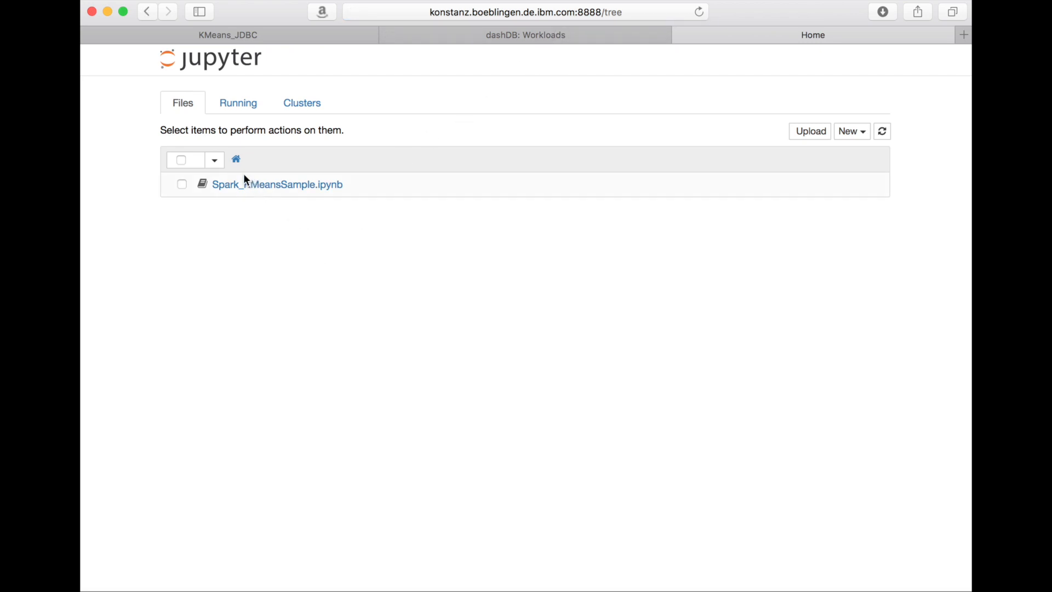
pyautogui.moveTo(567, 166)
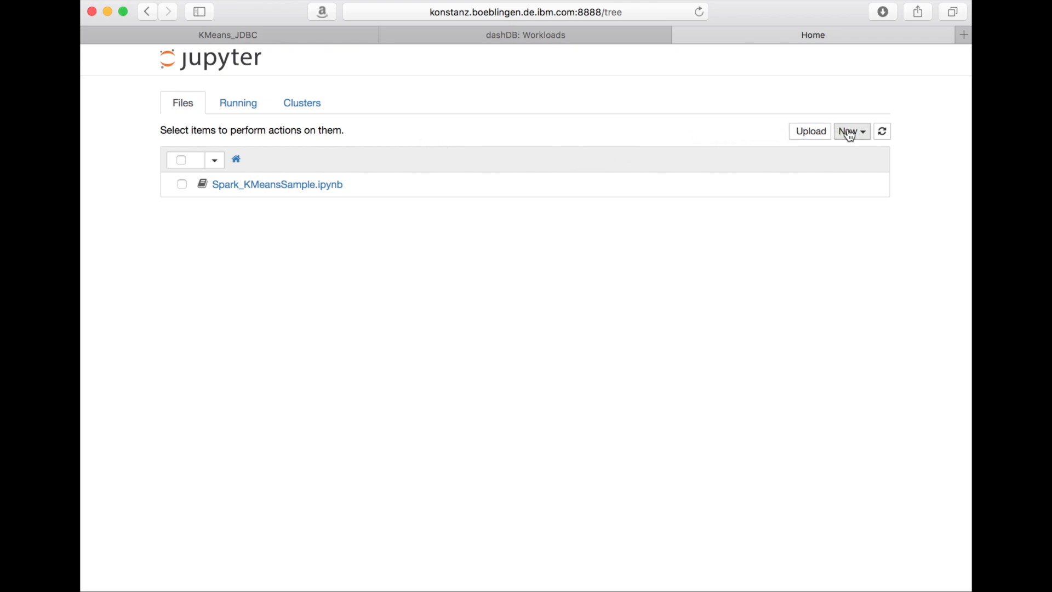
# Check the New menu's IDAX kernel types, then launch Spark_KMeansSample.ipynb.
pyautogui.click(852, 131)
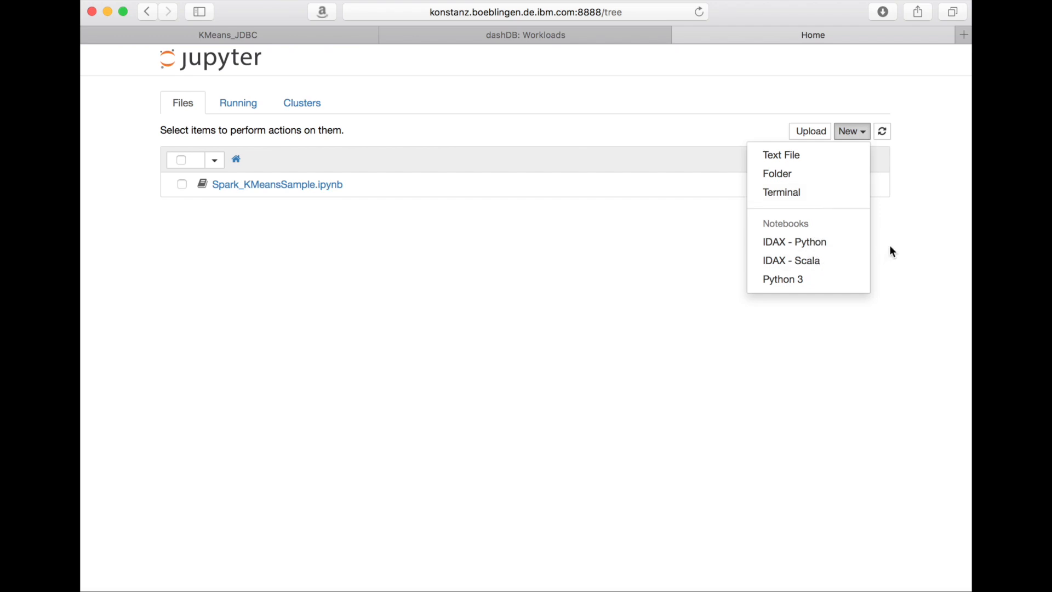
pyautogui.click(809, 130)
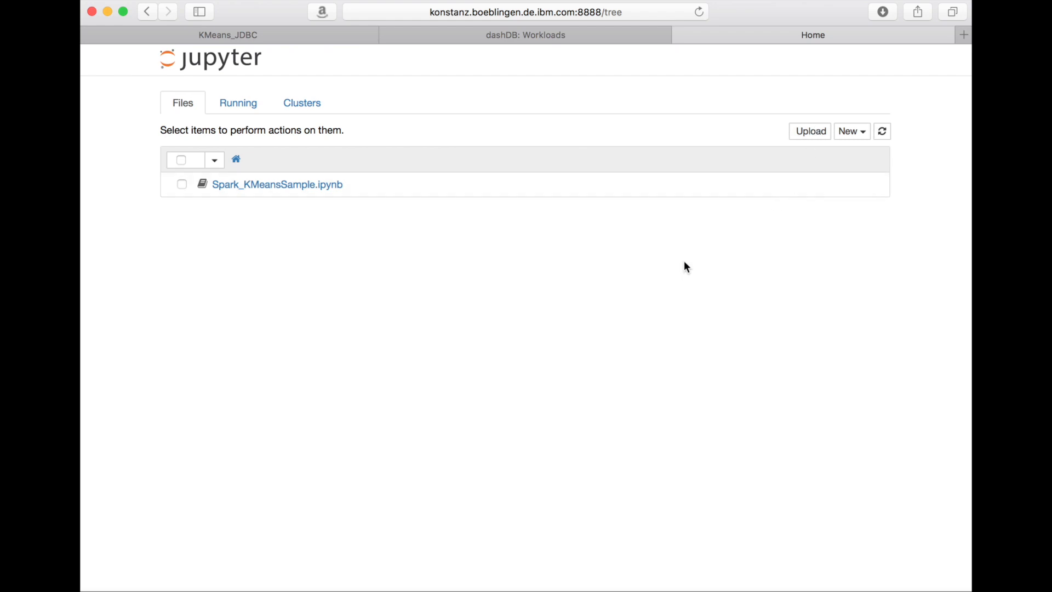
pyautogui.moveTo(328, 191)
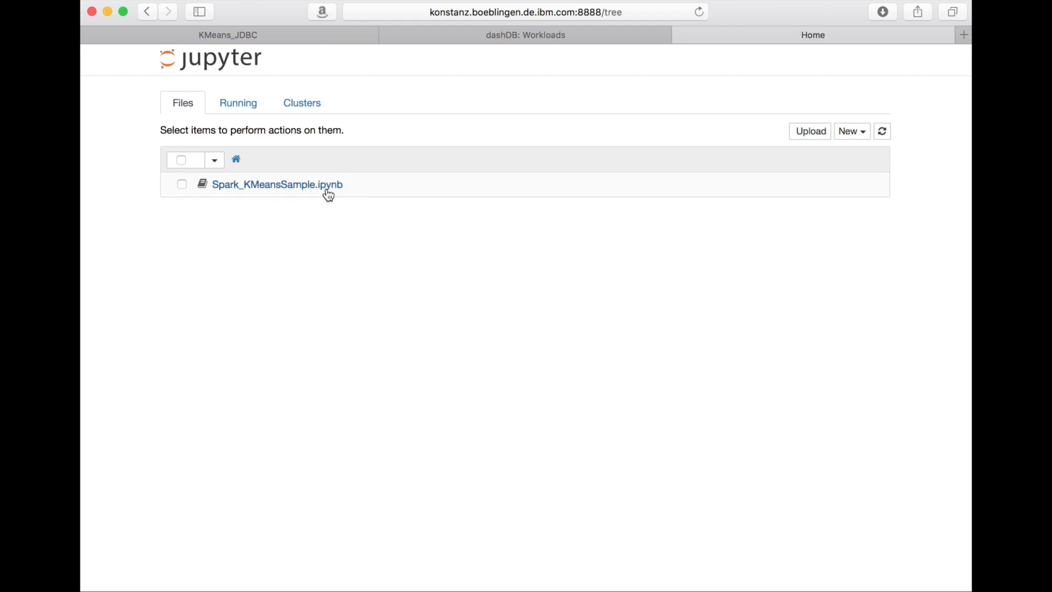
pyautogui.click(277, 184)
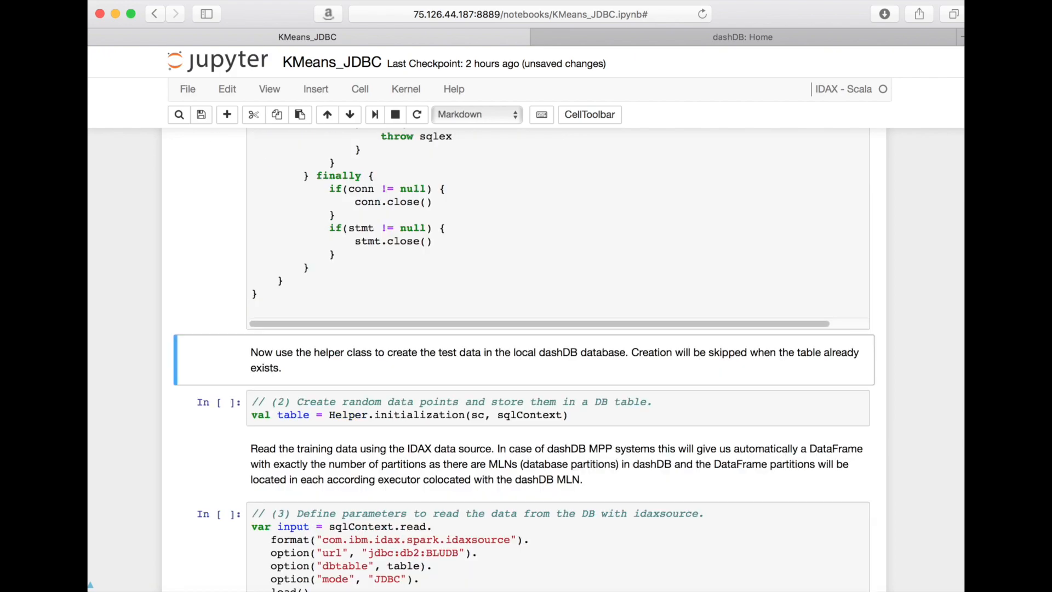
# Run the idaxsource read-options cell and the repartition-to-10 cell, then select the VectorAssembler cell.
pyautogui.scroll(-3)
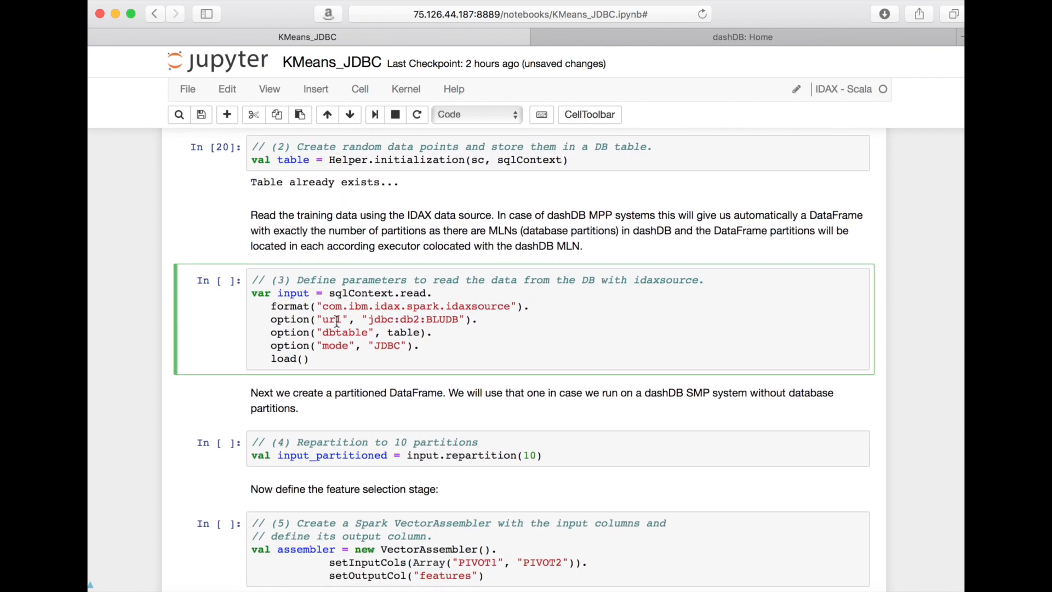
pyautogui.doubleClick(343, 305)
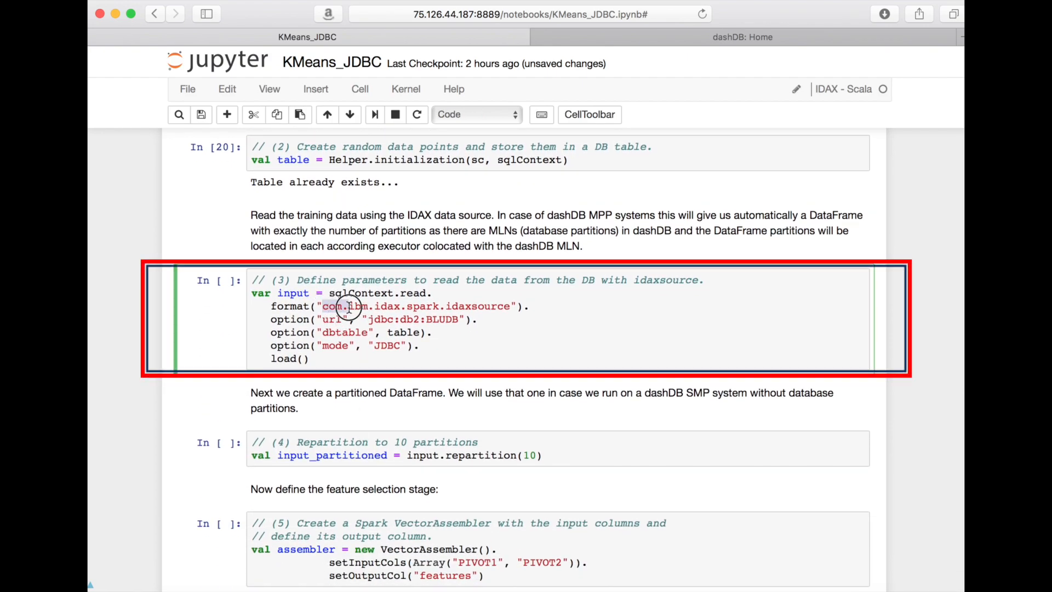
pyautogui.doubleClick(417, 306)
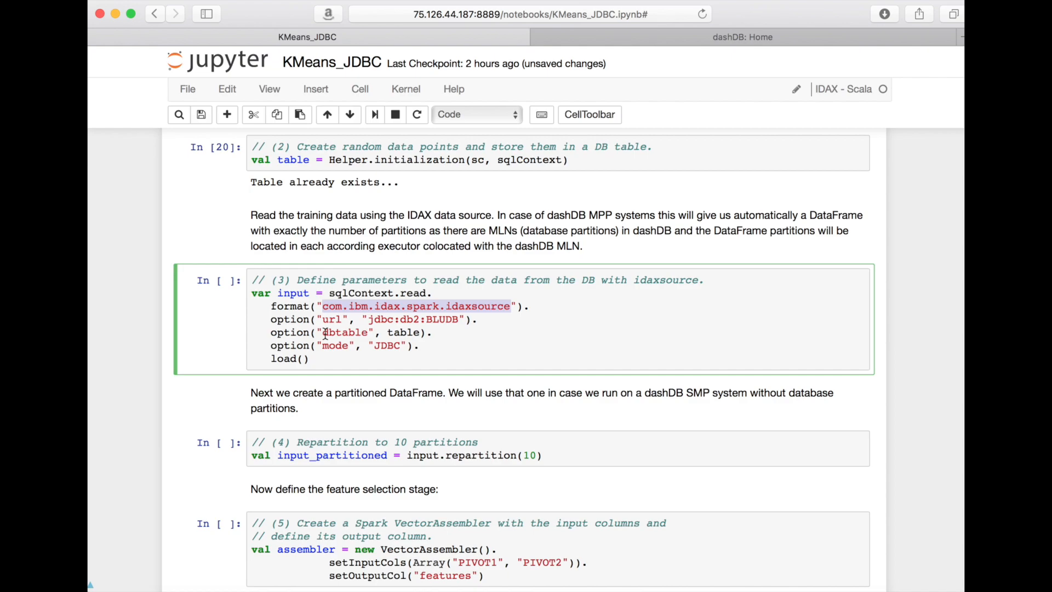
pyautogui.doubleClick(347, 332)
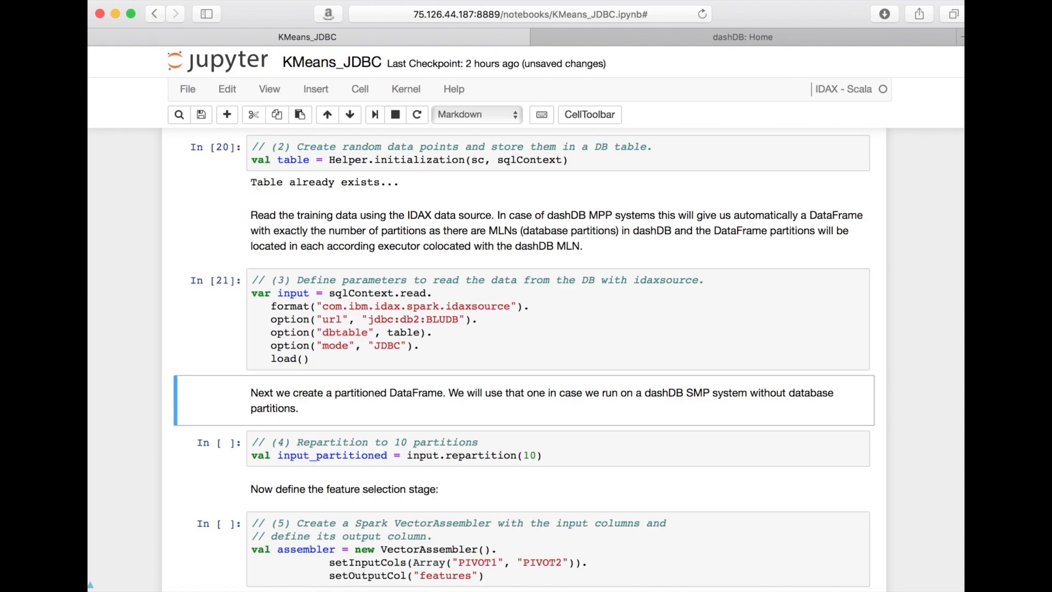
pyautogui.click(358, 290)
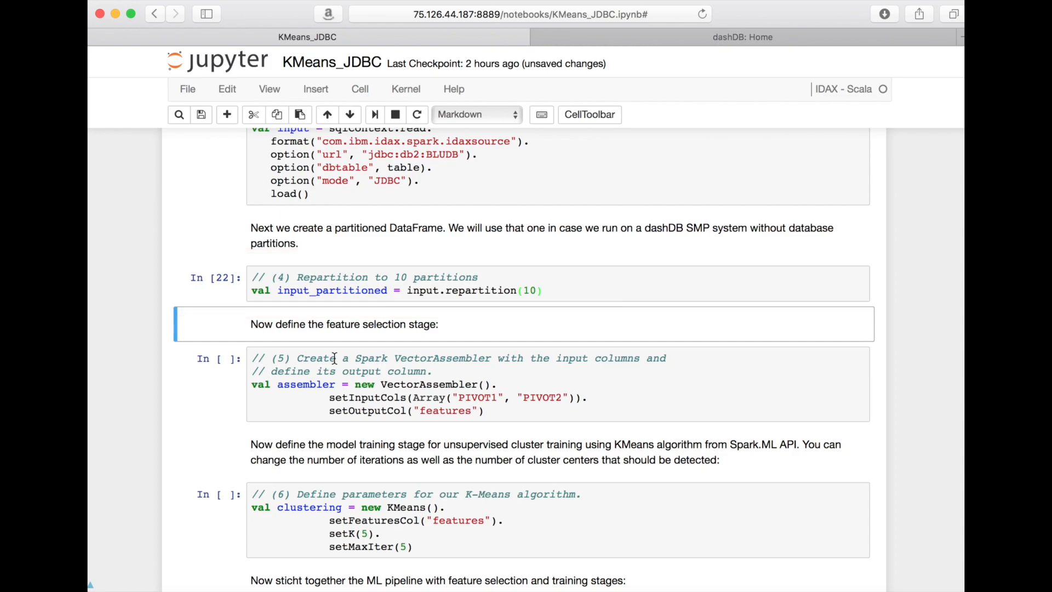
pyautogui.click(335, 357)
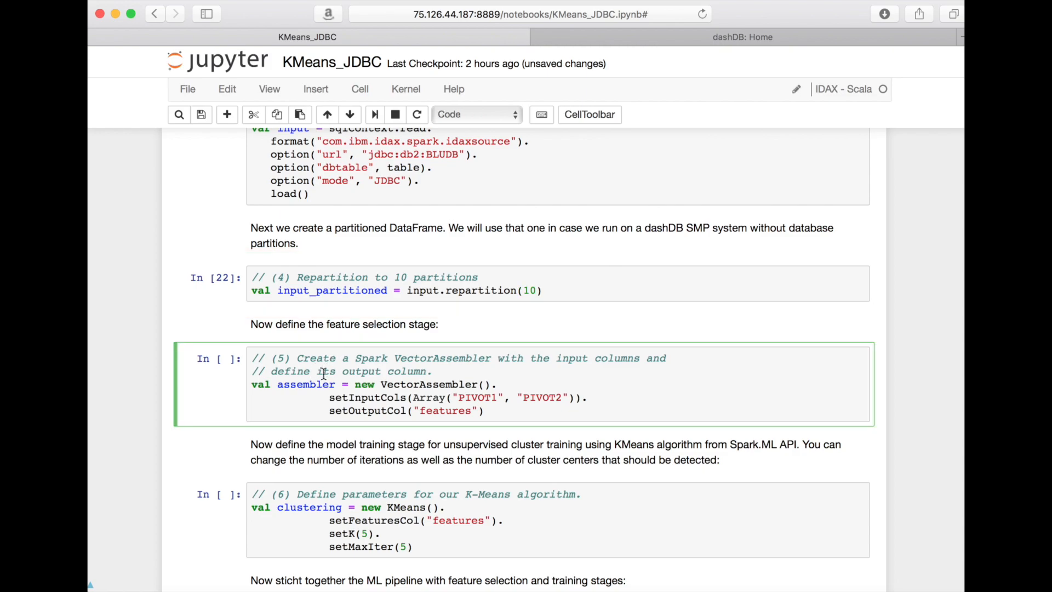
# Run the K-Means parameter, pipeline and pipe.fit training cells, then move to the dashDB console.
pyautogui.scroll(-3)
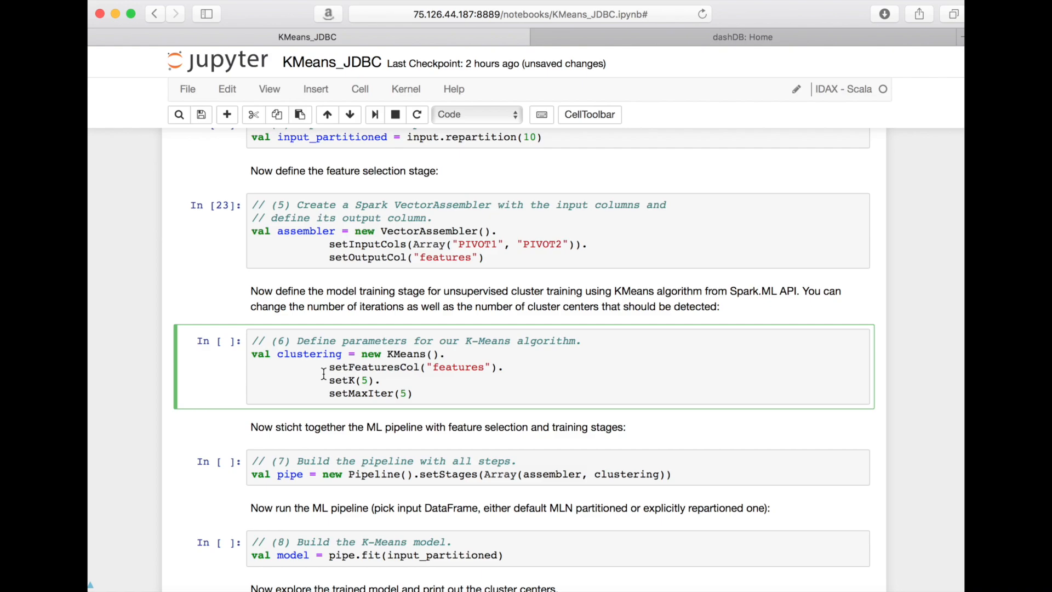
pyautogui.press('shift+Enter')
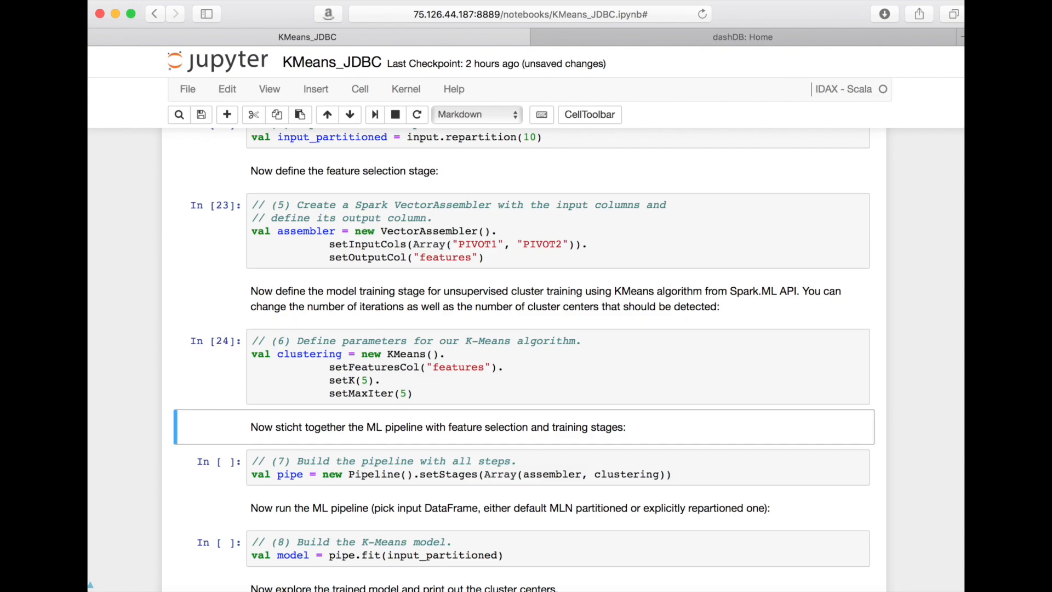
pyautogui.scroll(-3)
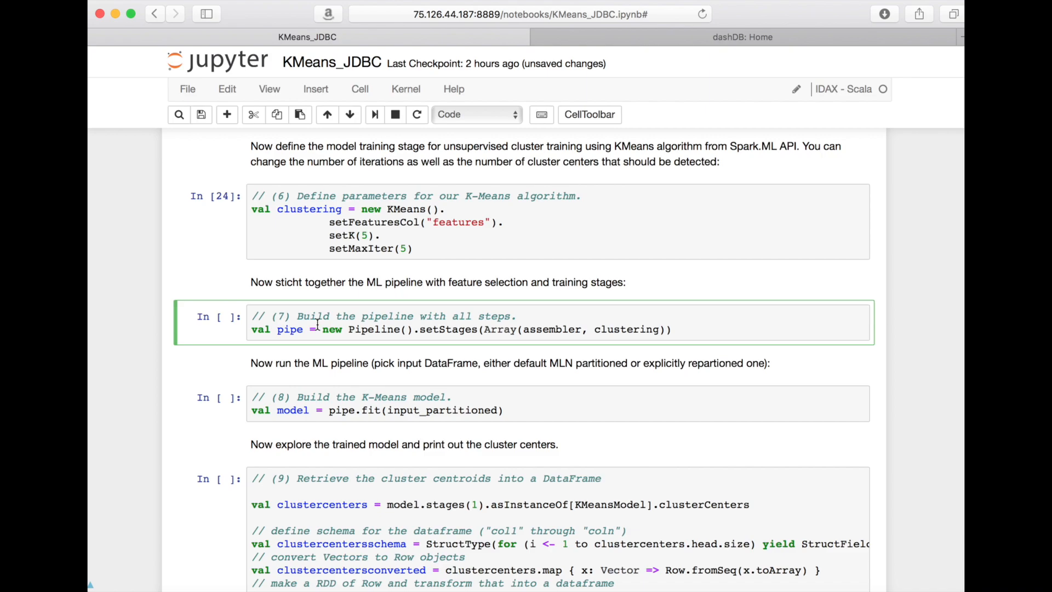
pyautogui.press('shift+enter')
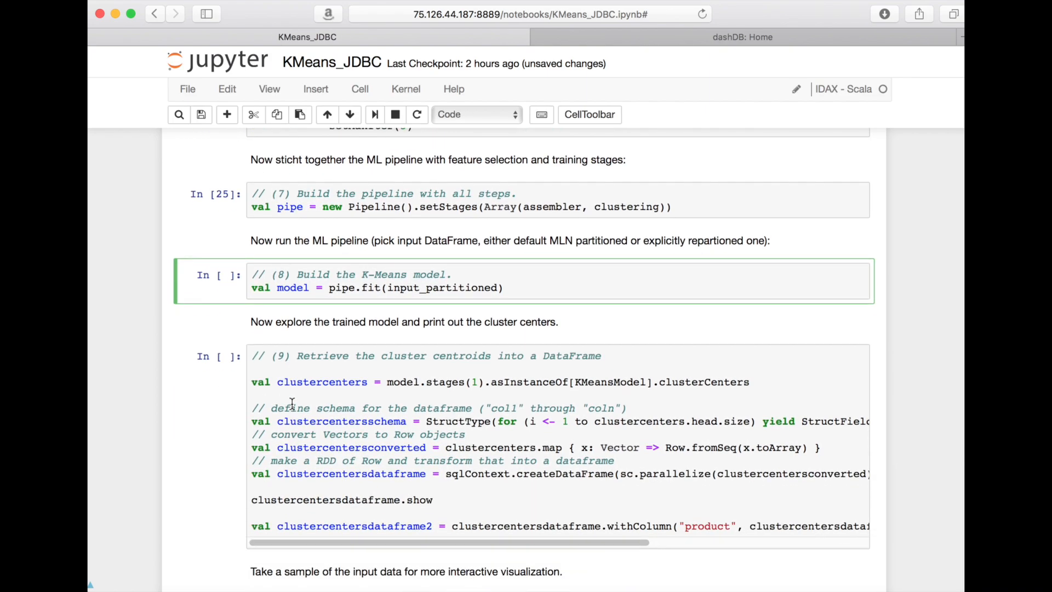
pyautogui.press('shift+enter')
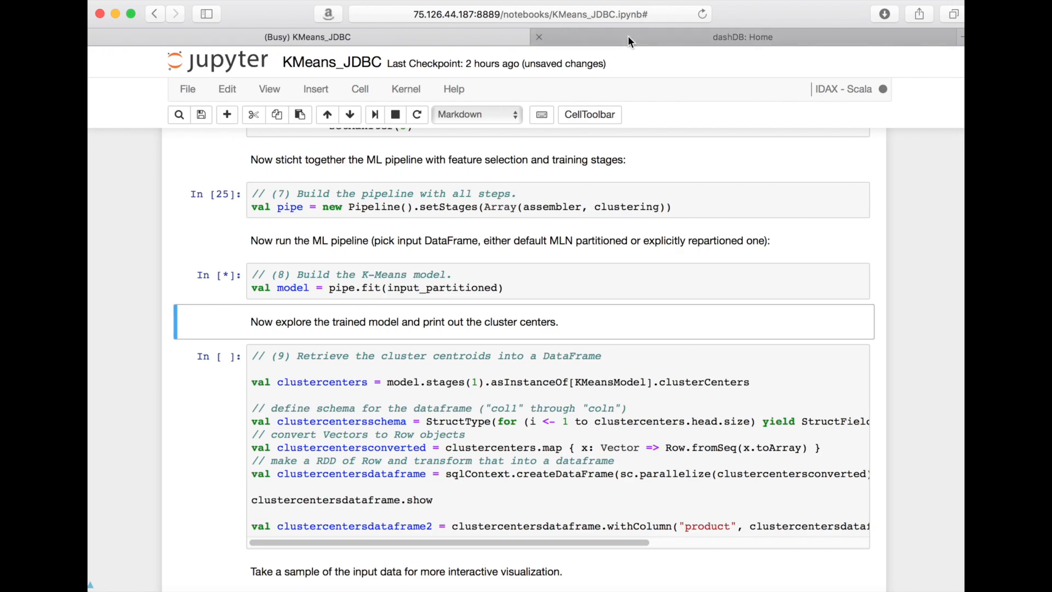
pyautogui.click(742, 37)
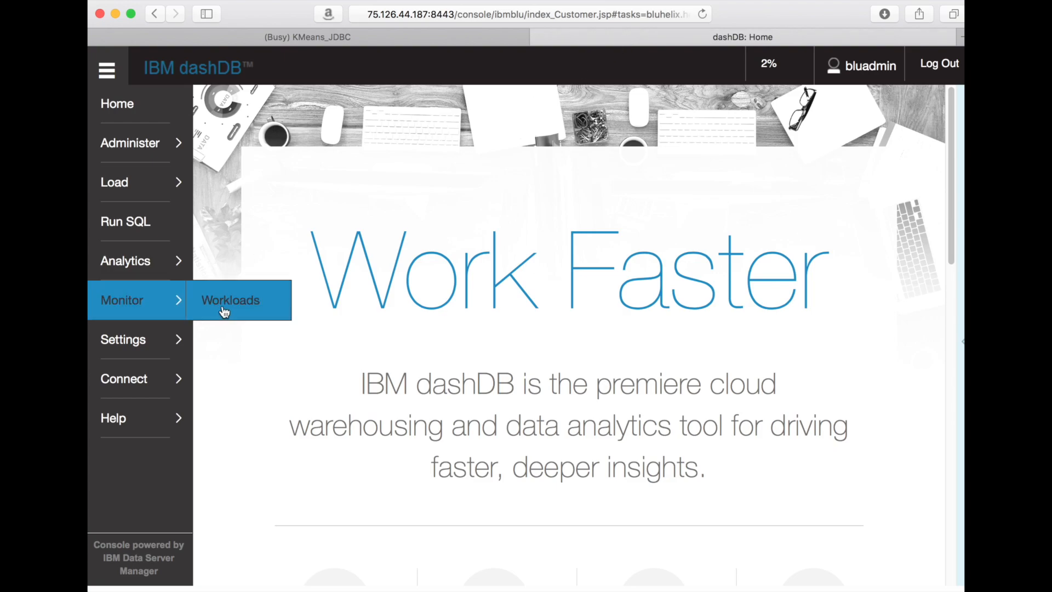
# Show Monitor > Workloads Spark clusters and drill into the bluadmin user's Spark Master page.
pyautogui.click(230, 300)
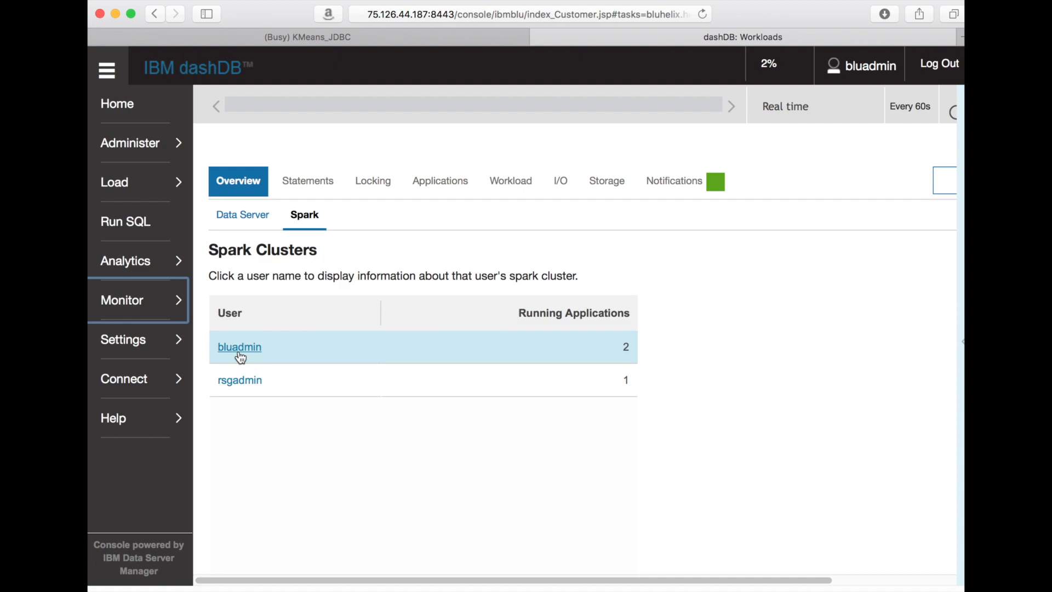
pyautogui.click(239, 347)
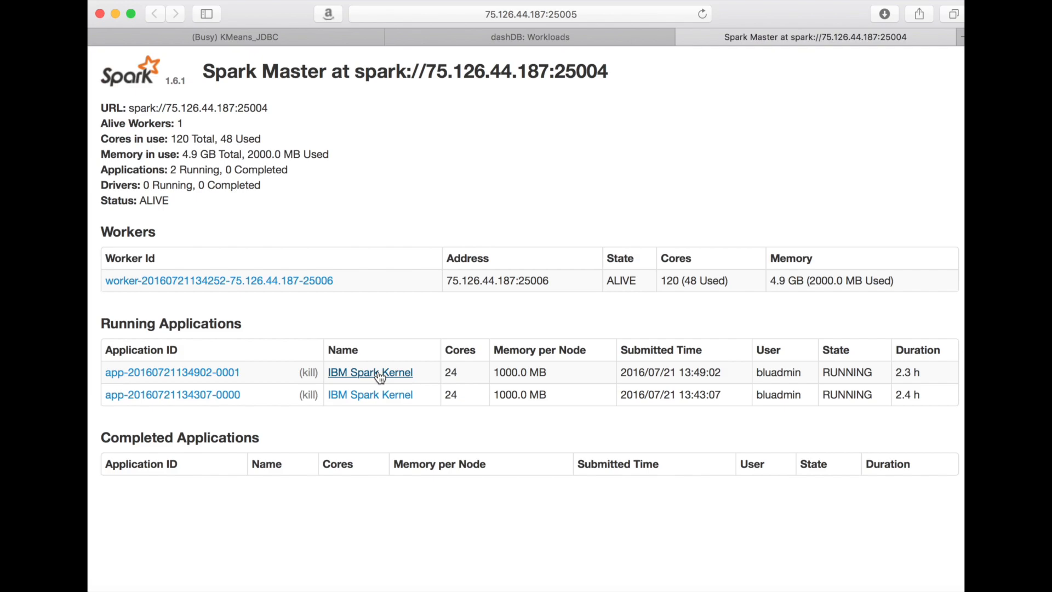
# View the IBM Spark Kernel application's jobs until 40 complete, then return to the KMeans_JDBC notebook.
pyautogui.click(369, 371)
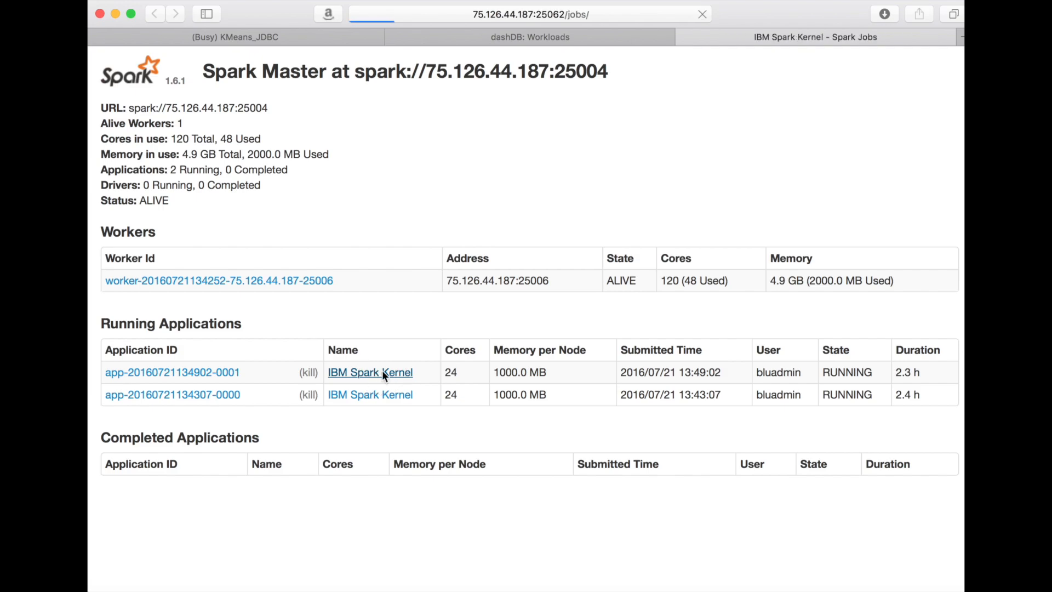
pyautogui.click(369, 371)
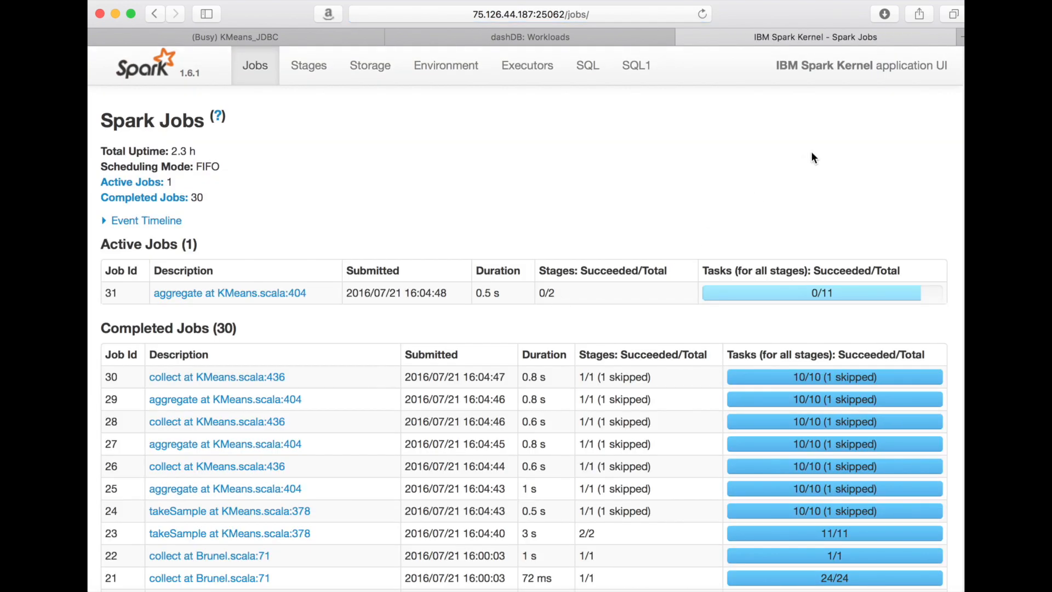
pyautogui.click(702, 15)
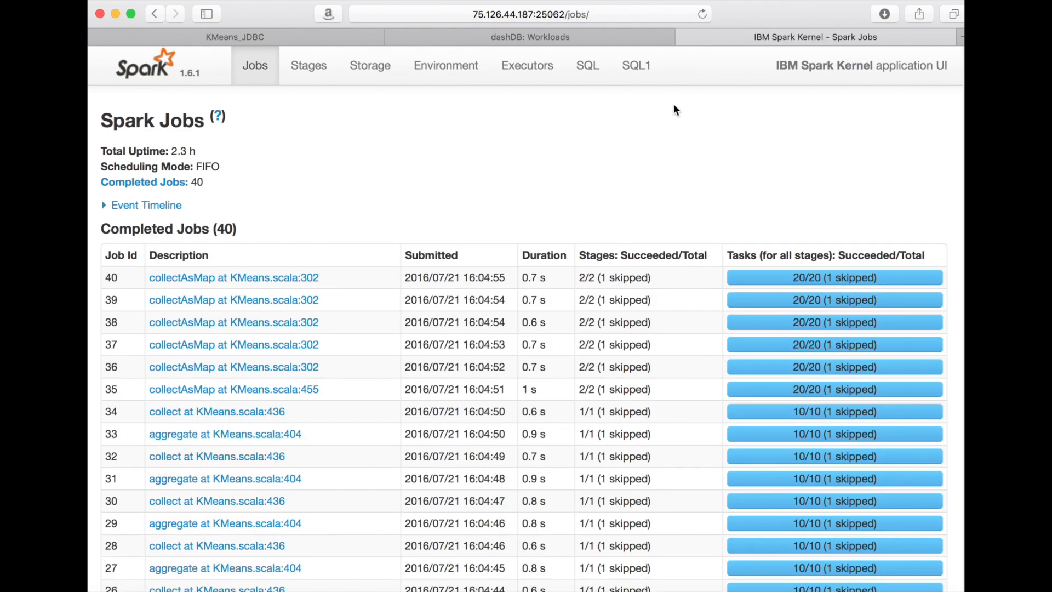
pyautogui.moveTo(546, 37)
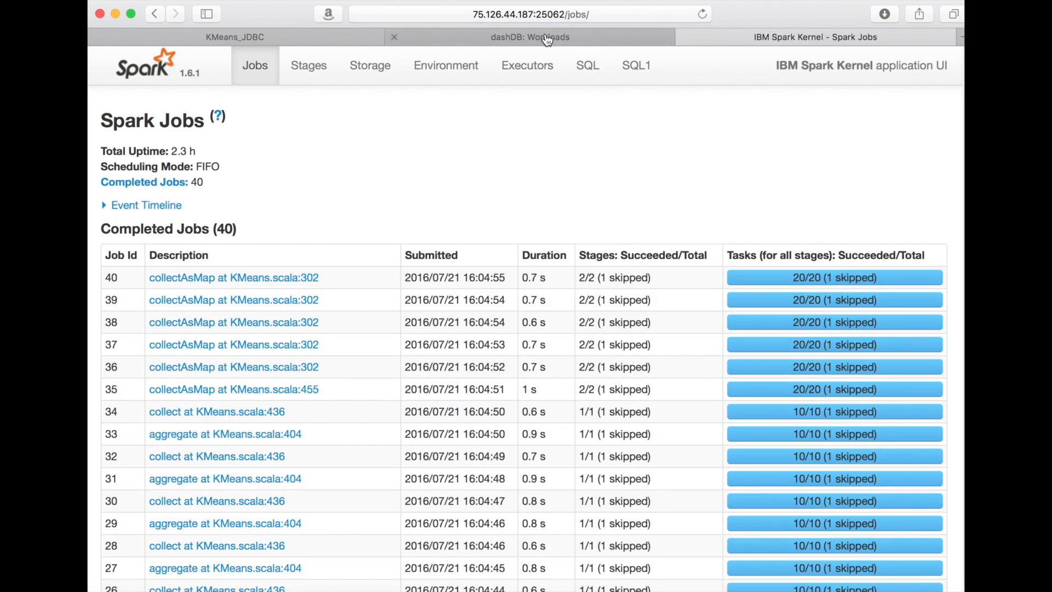
pyautogui.click(235, 38)
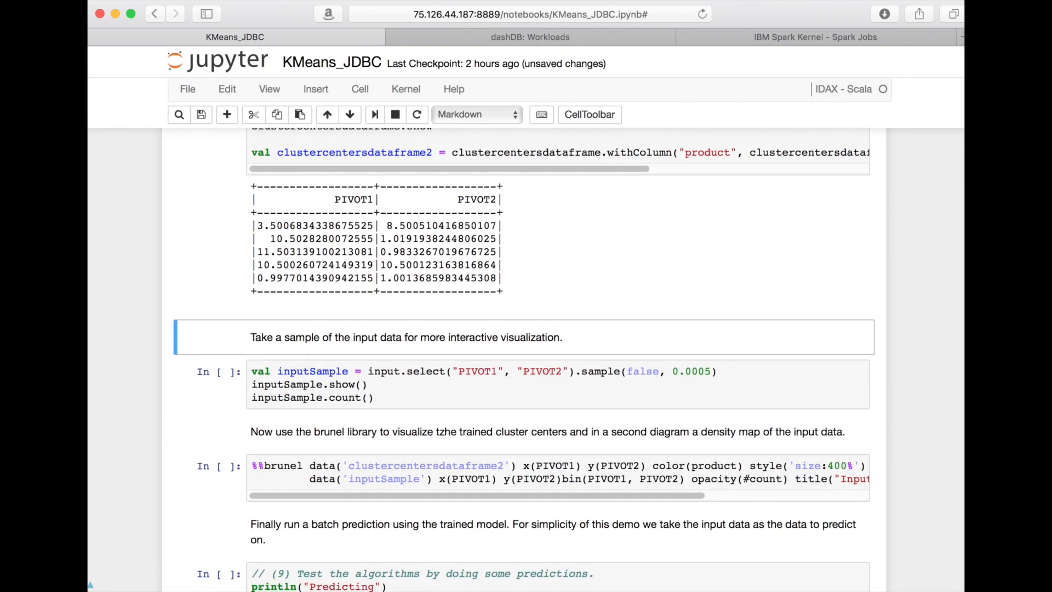
# Run the inputSample and %%brunel cells and review the cluster-center and density charts.
pyautogui.scroll(-3)
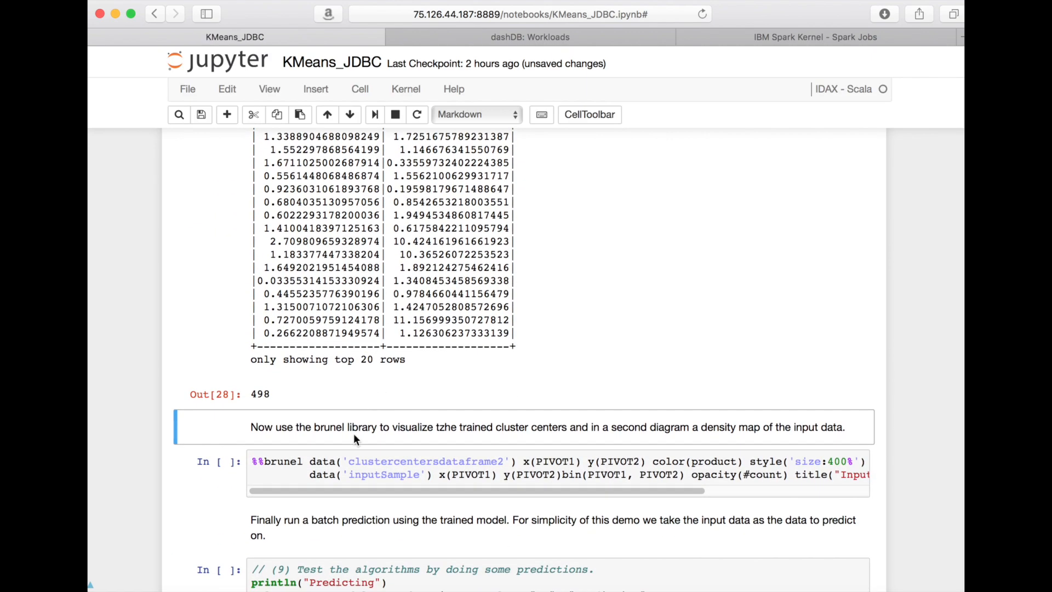
pyautogui.click(333, 474)
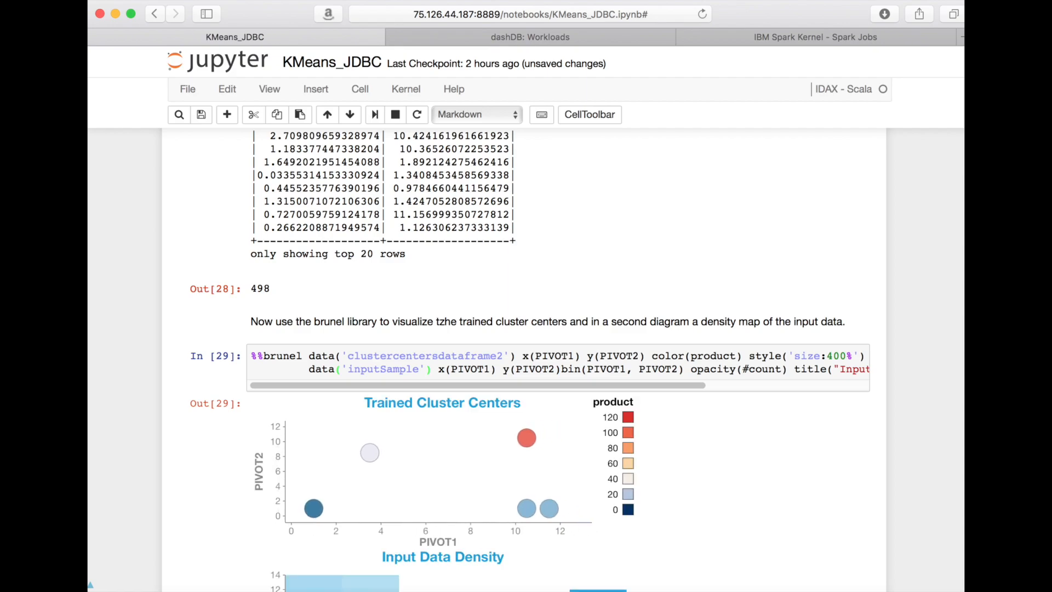
pyautogui.moveTo(754, 488)
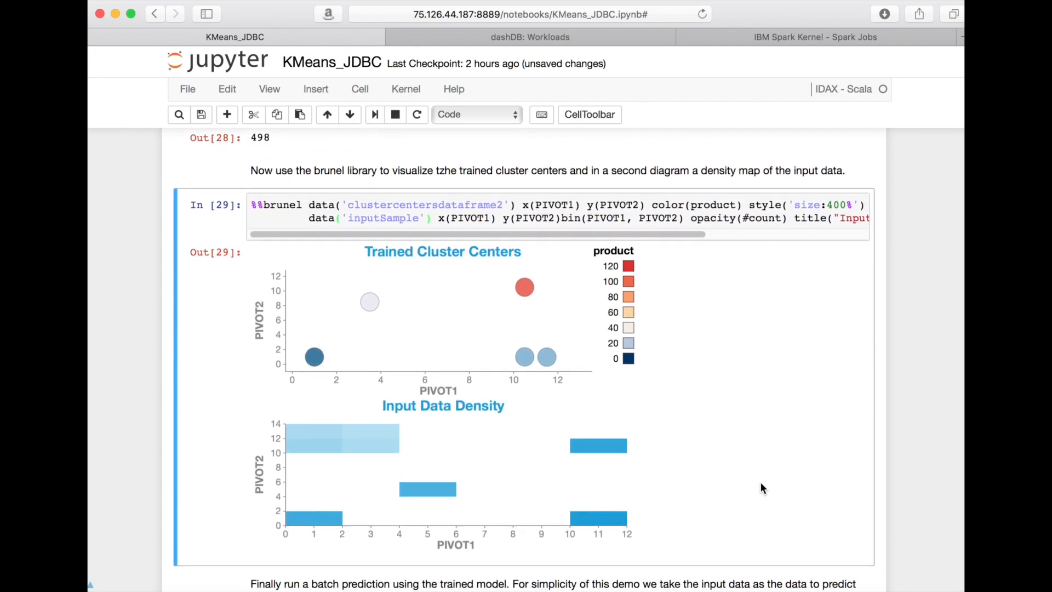
pyautogui.scroll(-3)
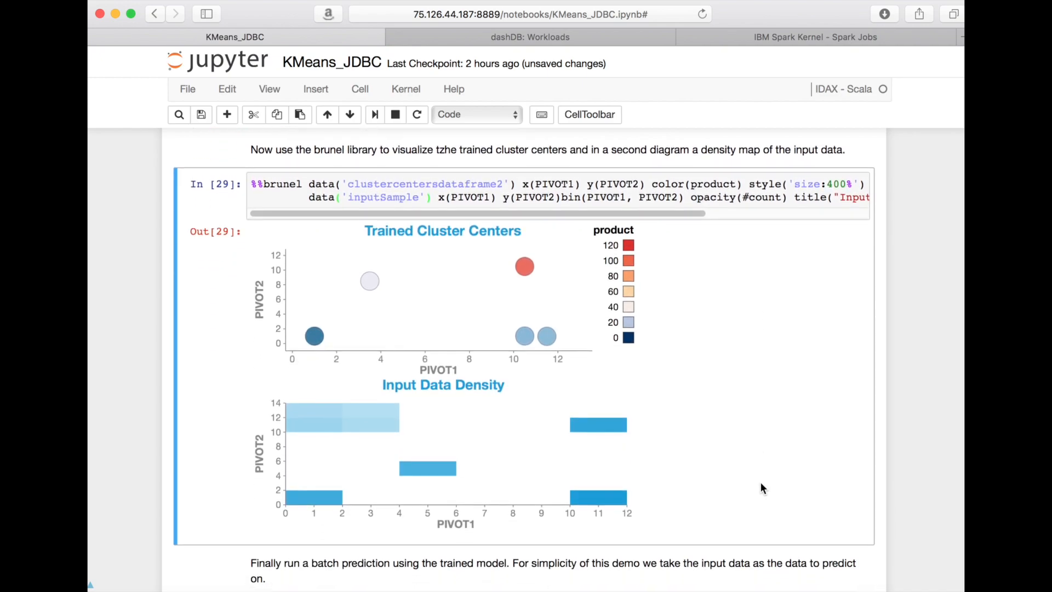
pyautogui.scroll(-3)
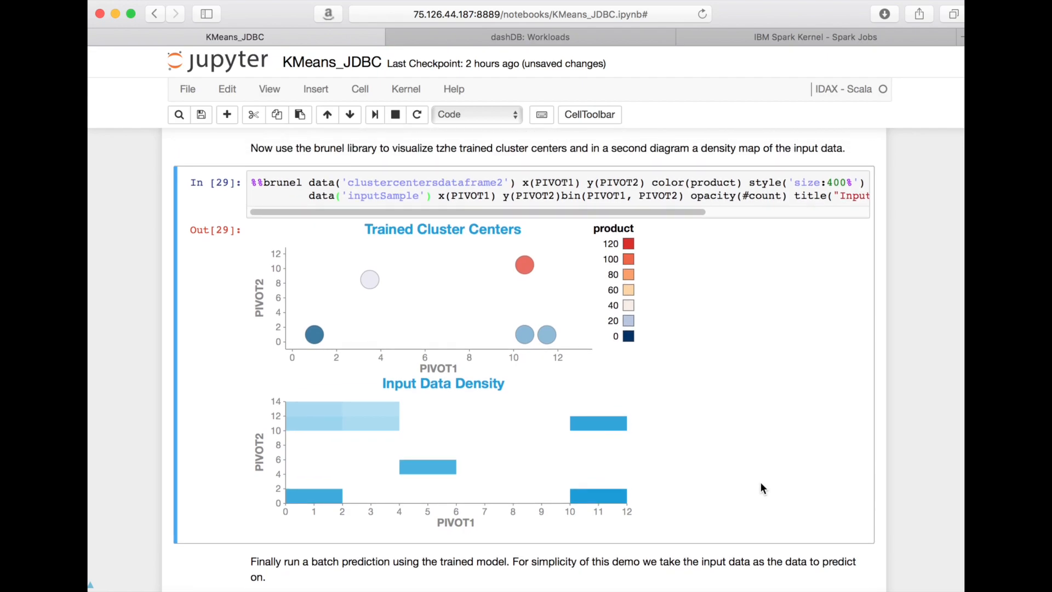
pyautogui.scroll(-3)
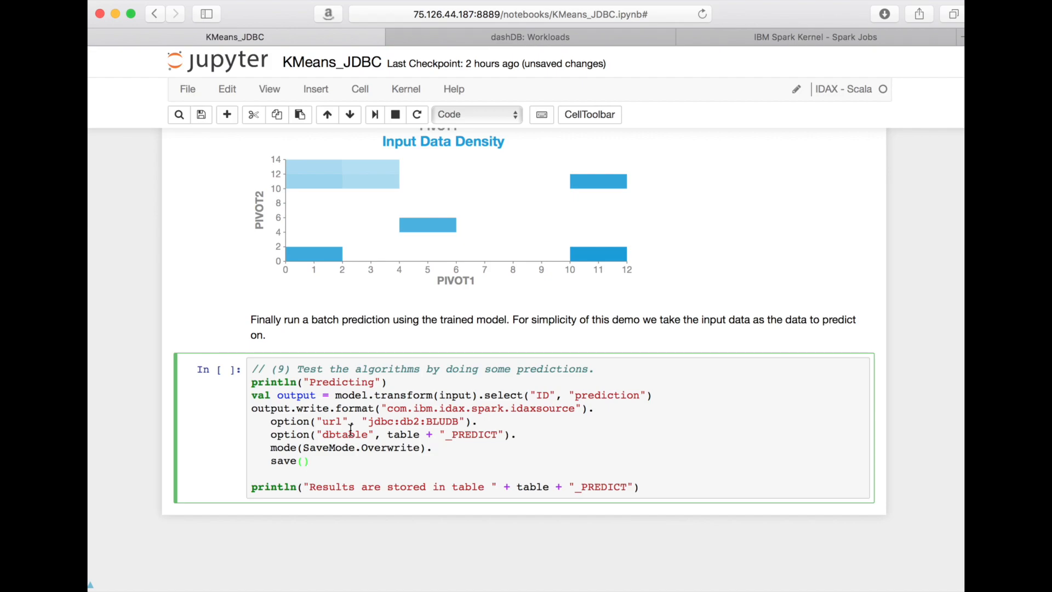
# Run the batch prediction cell writing via idaxsource, then switch to the Spark Jobs overview.
pyautogui.click(309, 461)
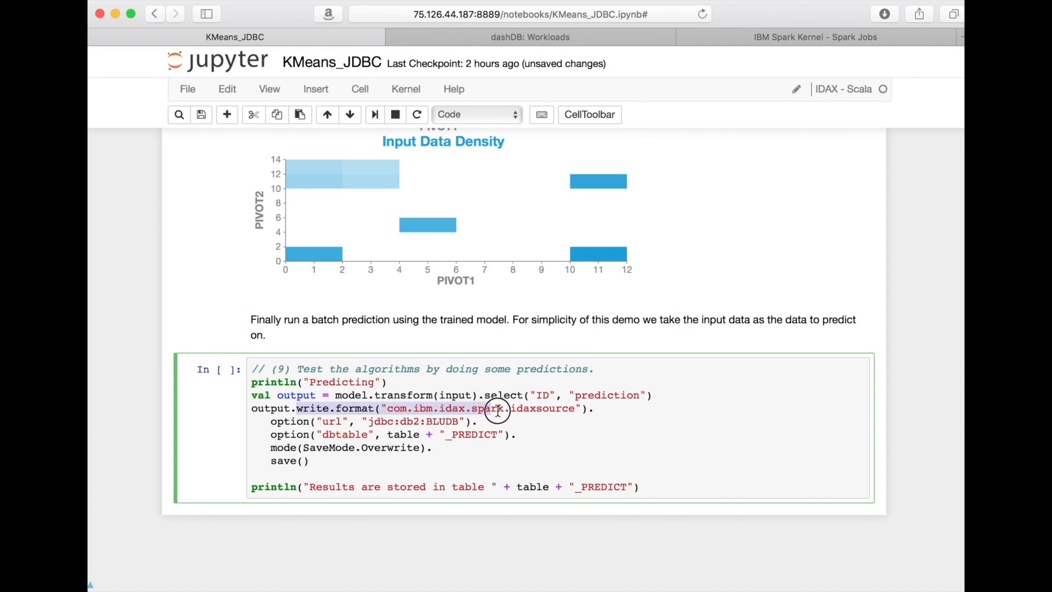
pyautogui.doubleClick(480, 407)
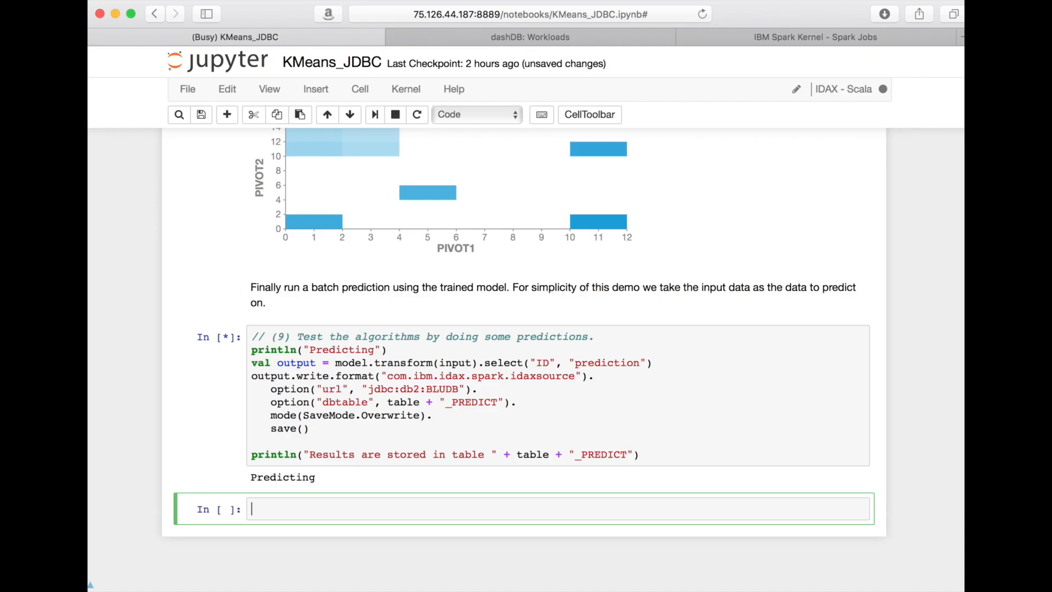
pyautogui.moveTo(728, 55)
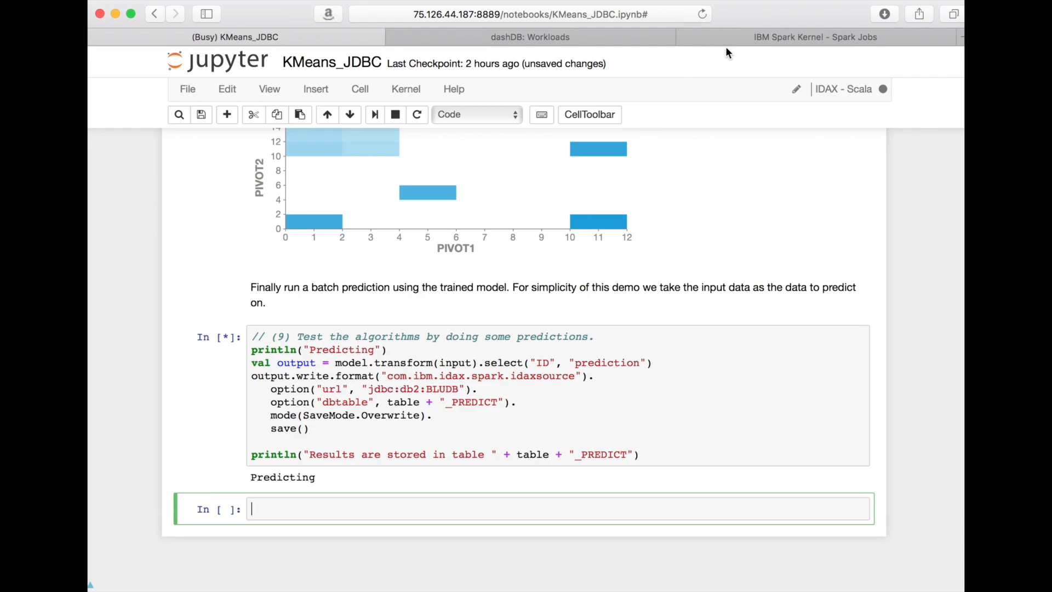
pyautogui.click(814, 37)
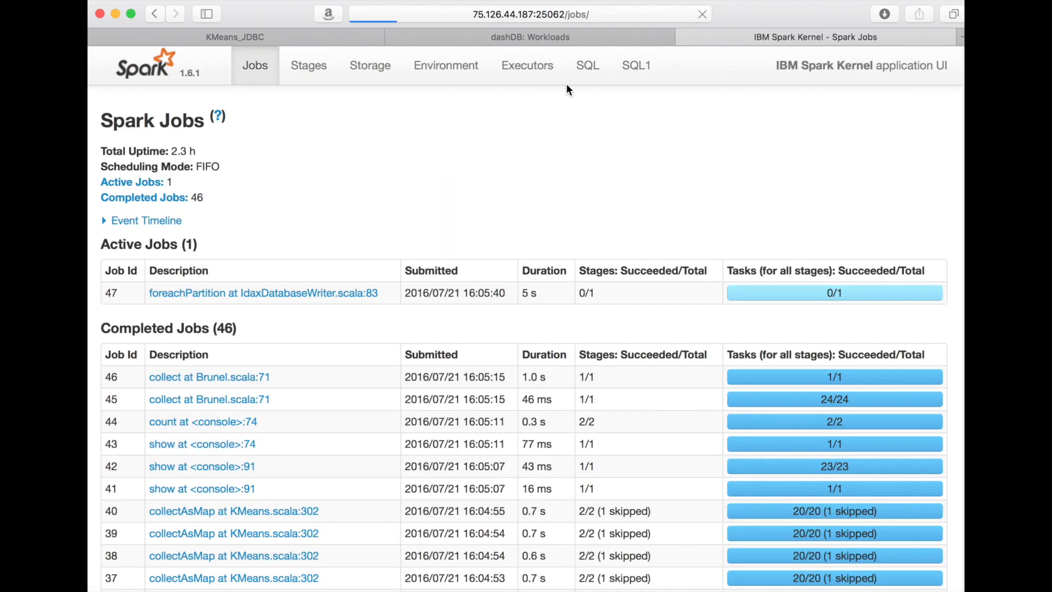
# Return to the notebook showing results stored in SPARK_TEST_DATA_PREDICT, then the second KMeans_JDBC notebook.
pyautogui.click(234, 37)
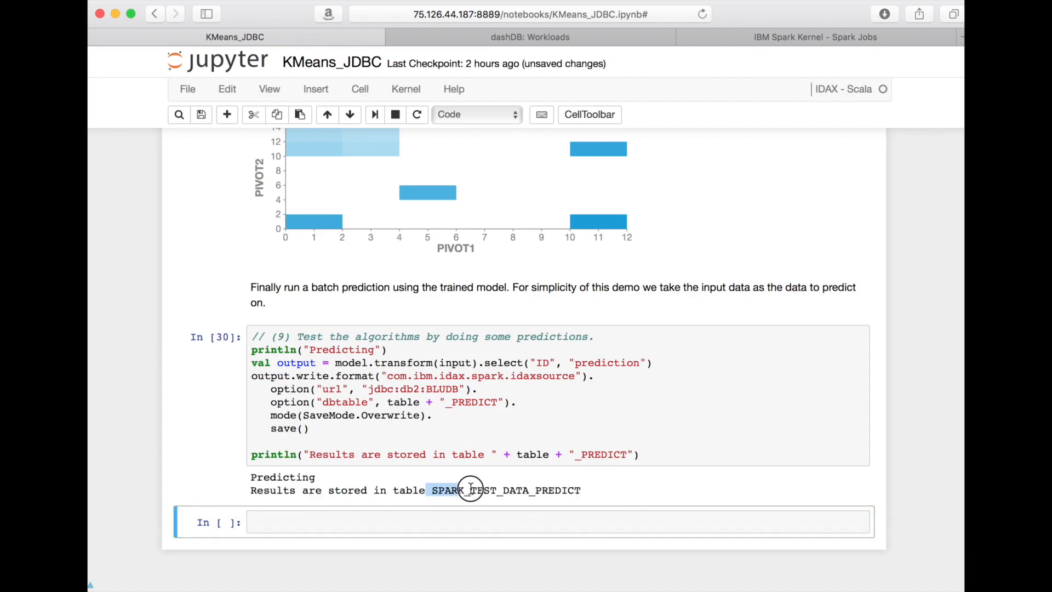
pyautogui.click(527, 13)
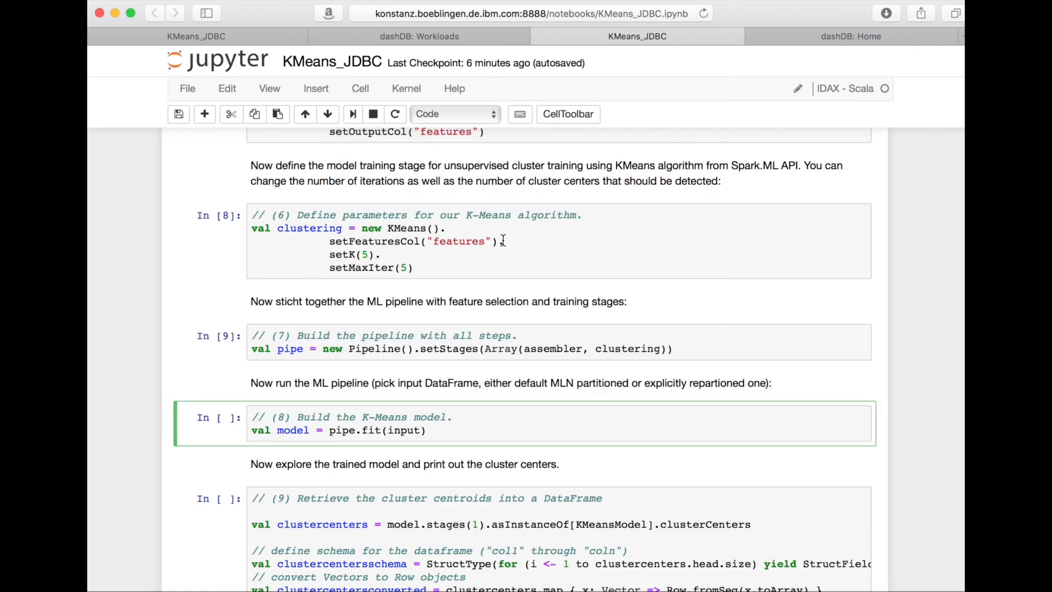
# In the dashDB console, view Monitor > Workloads resource usage per database member.
pyautogui.click(850, 36)
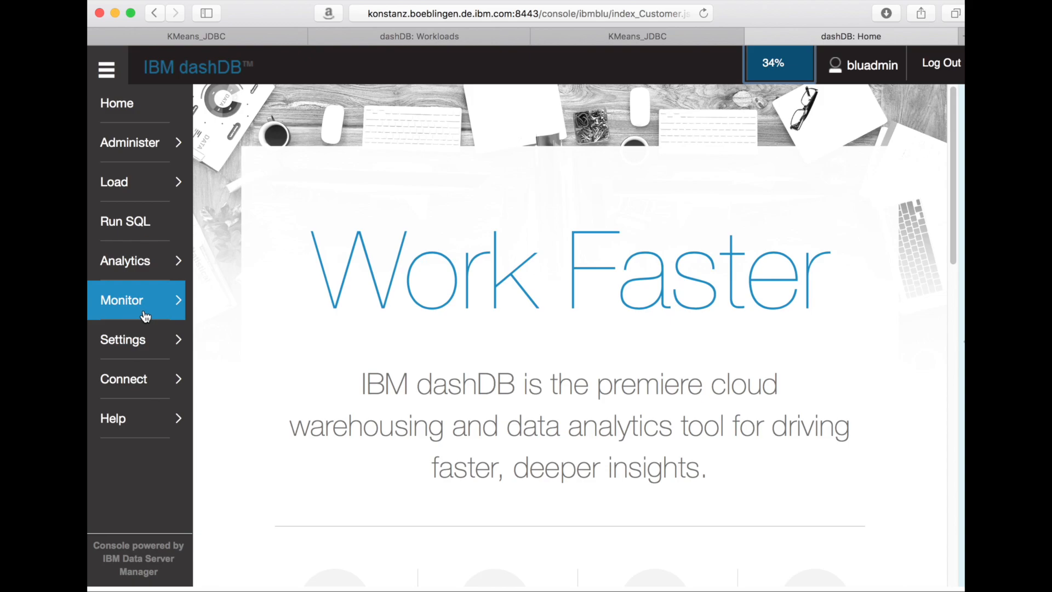
pyautogui.click(121, 301)
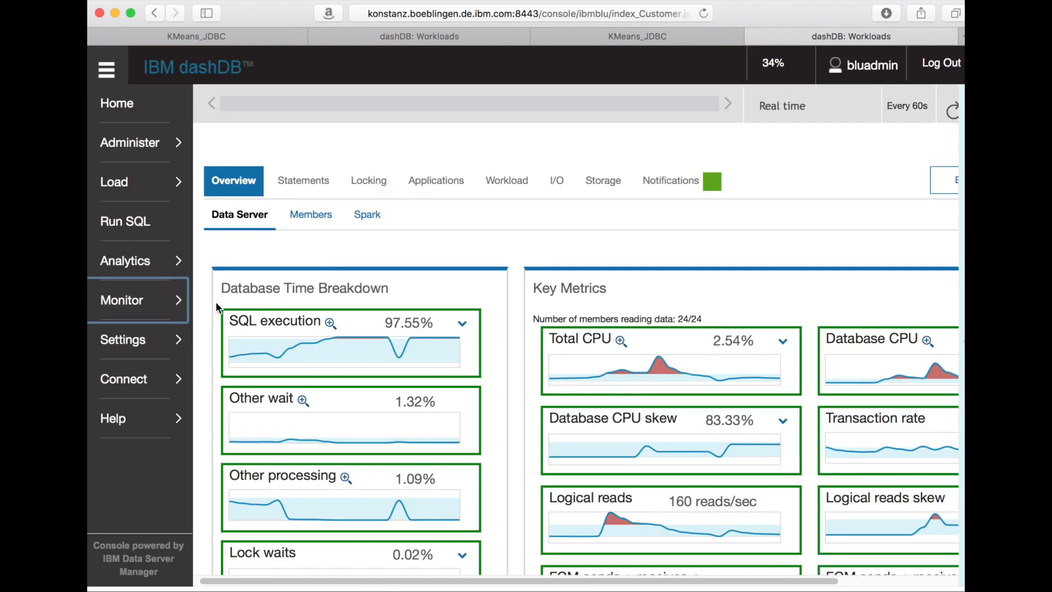
pyautogui.click(308, 213)
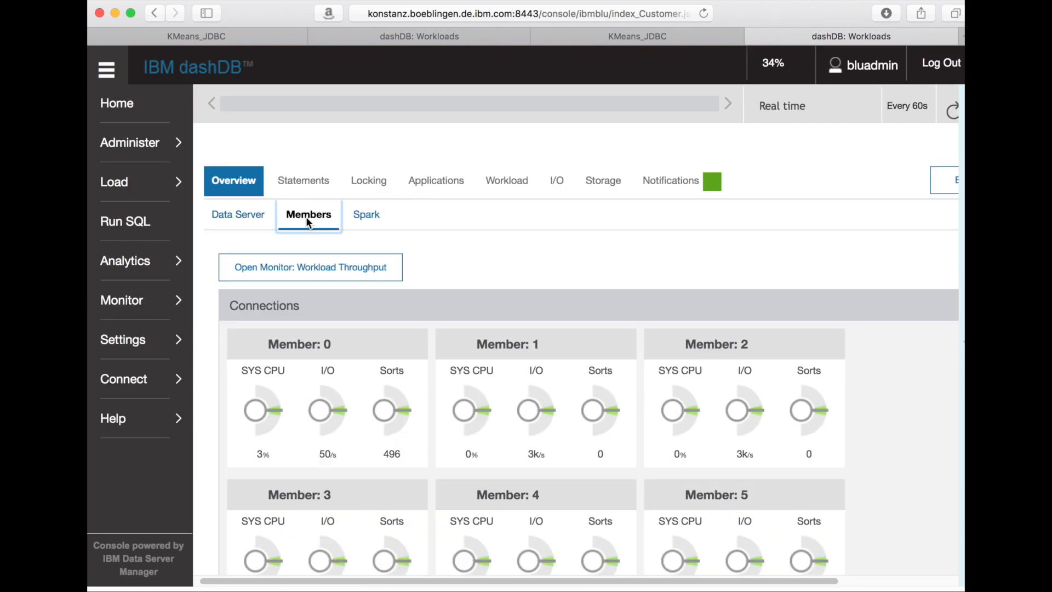
pyautogui.doubleClick(298, 343)
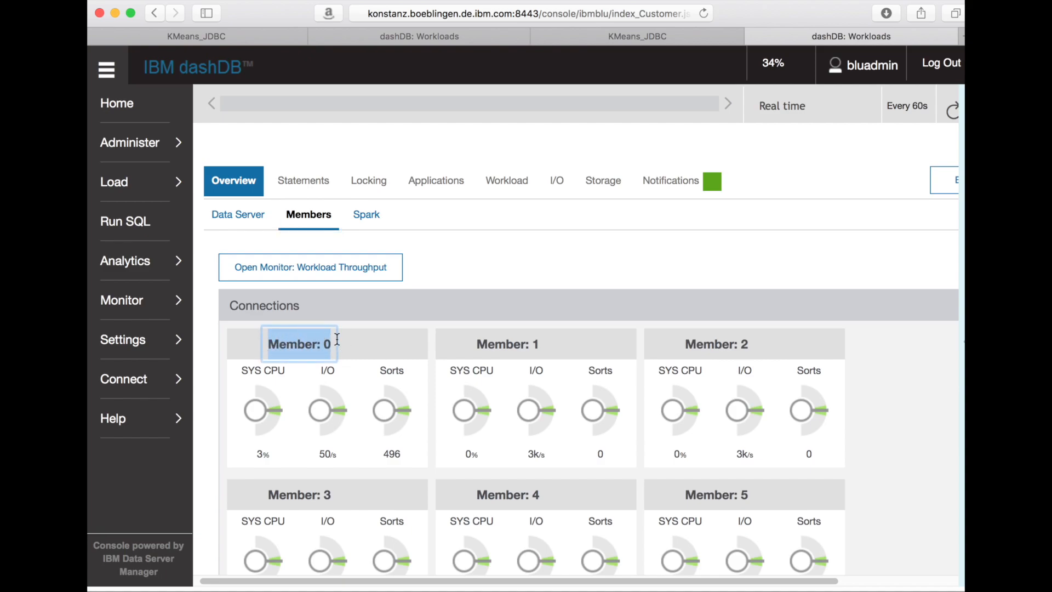
pyautogui.scroll(-3)
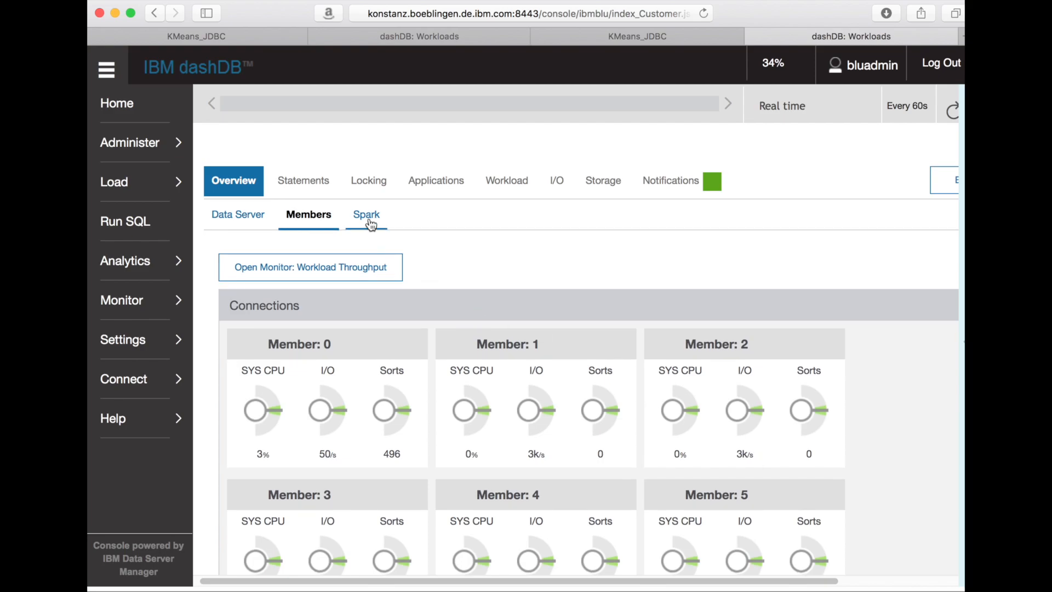
# Check the busy KMeans_JDBC notebook, then show the Spark clusters monitor listing one running application for testuser.
pyautogui.click(635, 36)
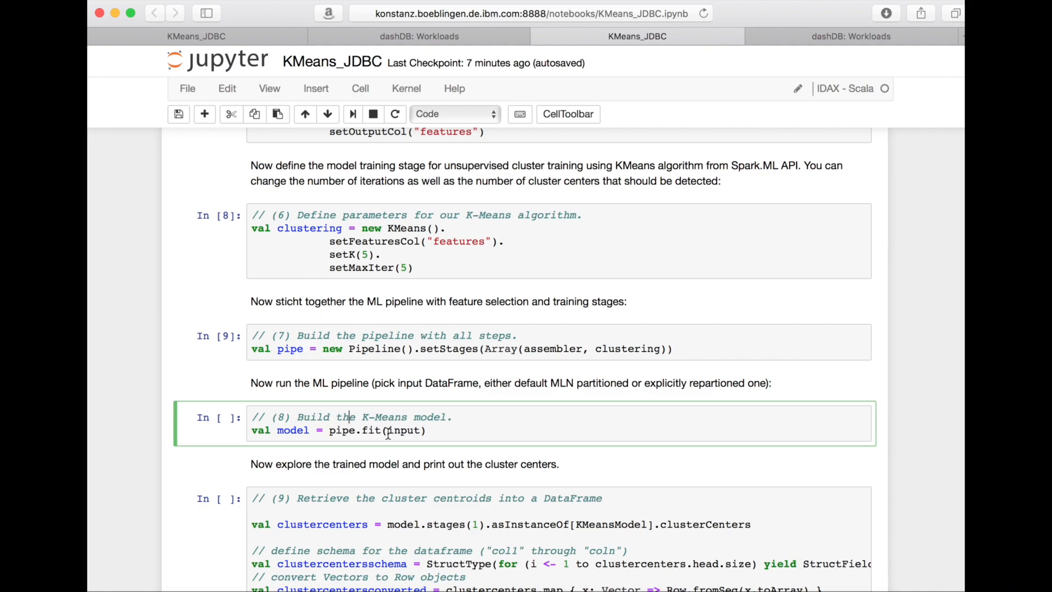
pyautogui.doubleClick(404, 429)
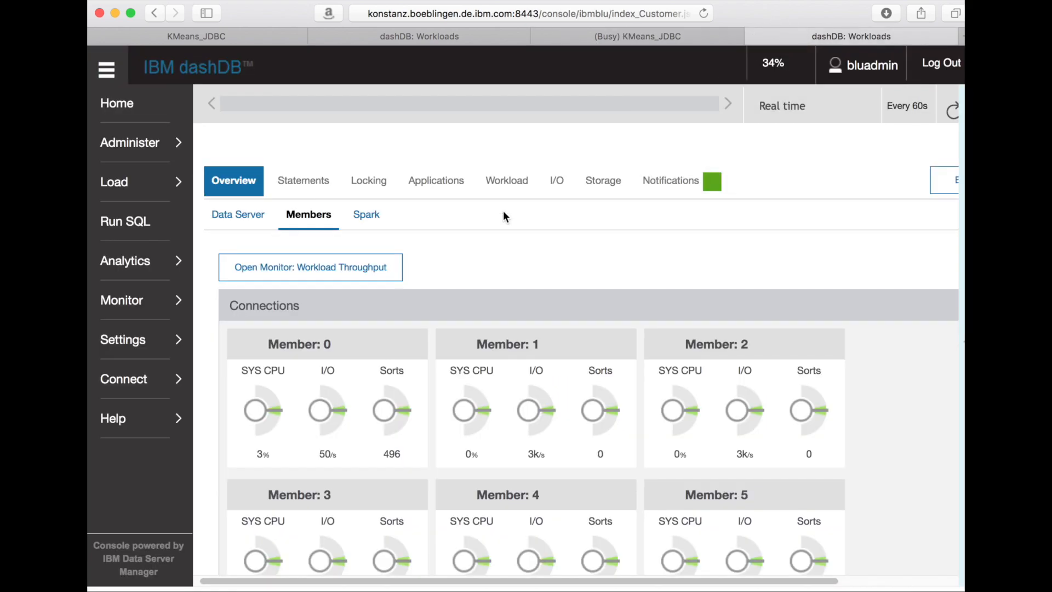
pyautogui.click(364, 214)
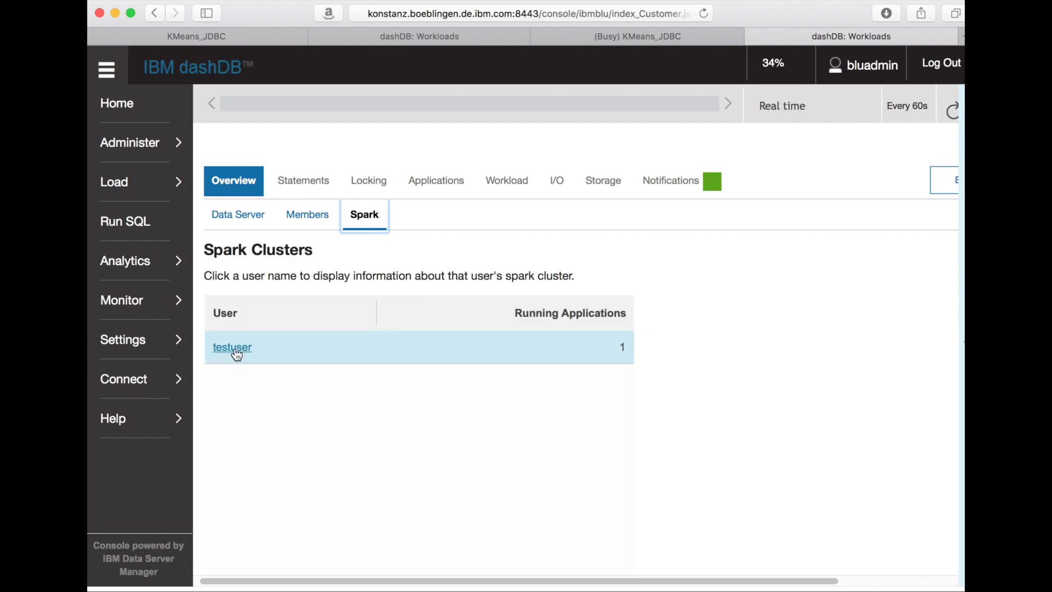
# Open testuser's Spark cluster details and the running IBM Spark Kernel application's jobs.
pyautogui.click(232, 348)
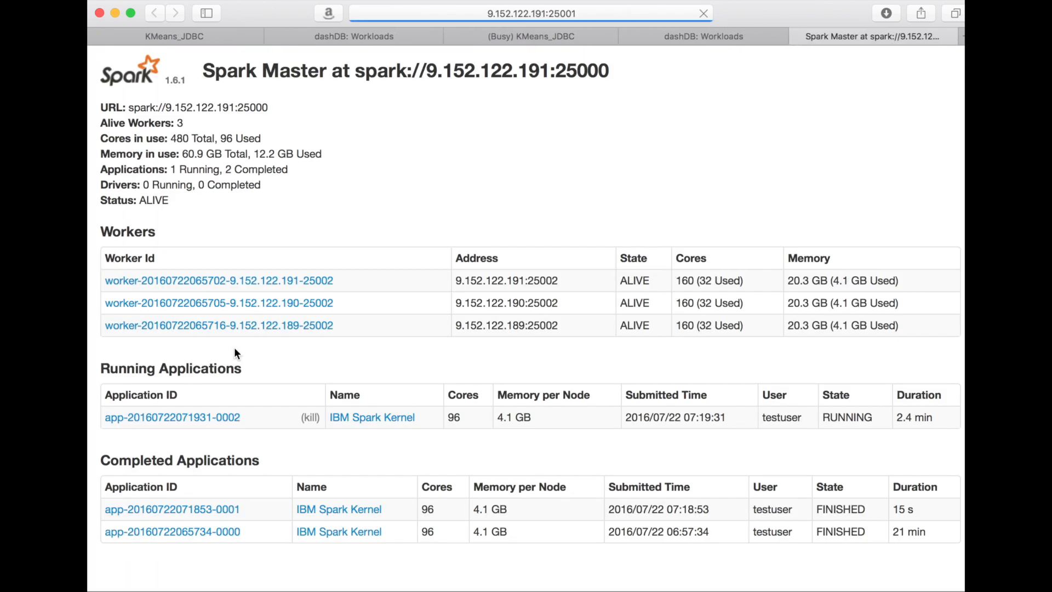
pyautogui.click(702, 14)
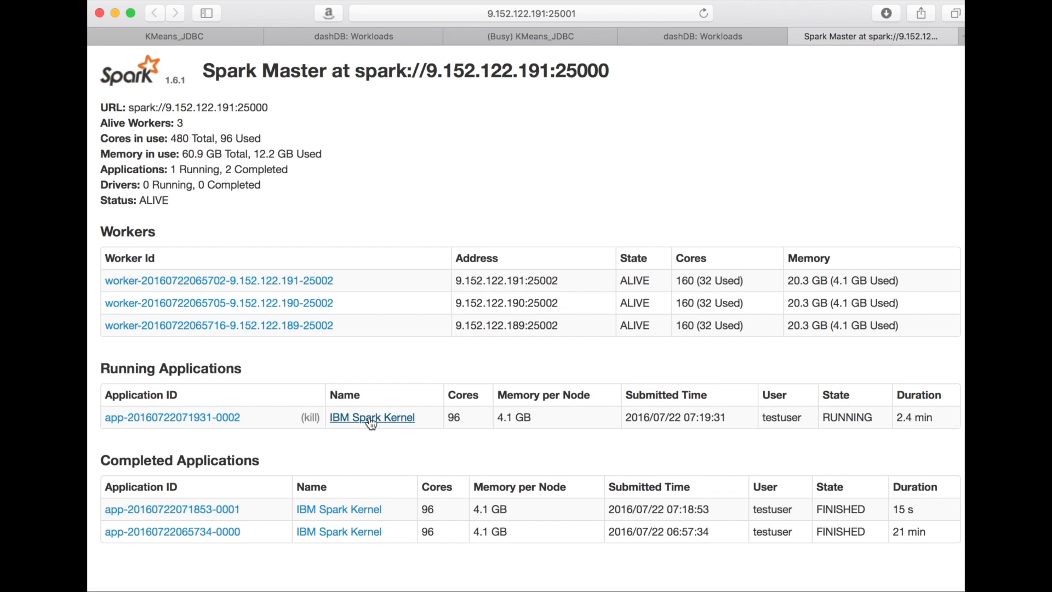
pyautogui.click(371, 417)
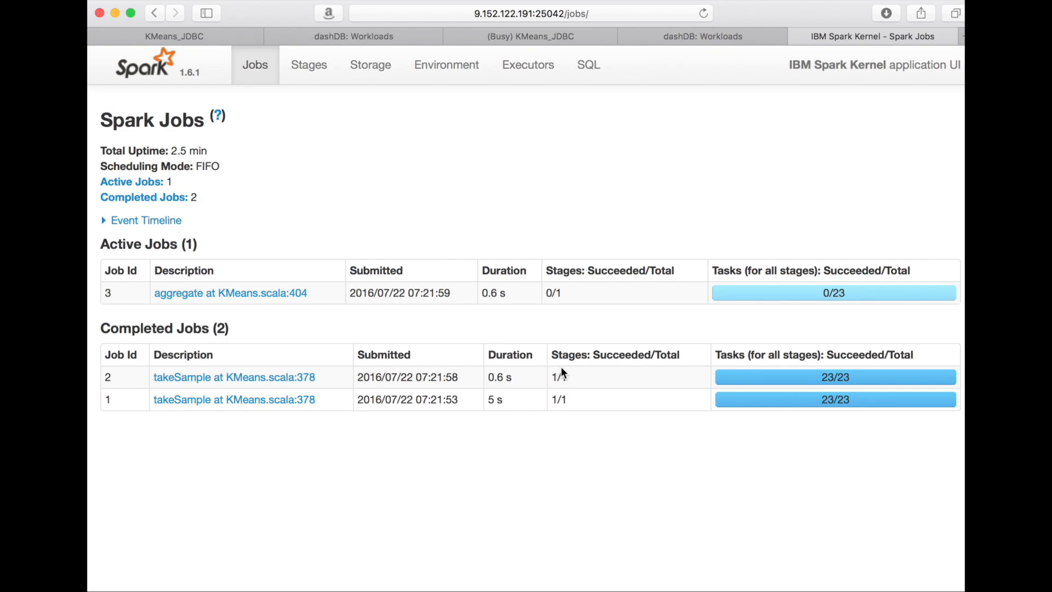
# Refresh the Jobs page until the 18 KMeans jobs finish, then return to the predicting notebook.
pyautogui.click(703, 13)
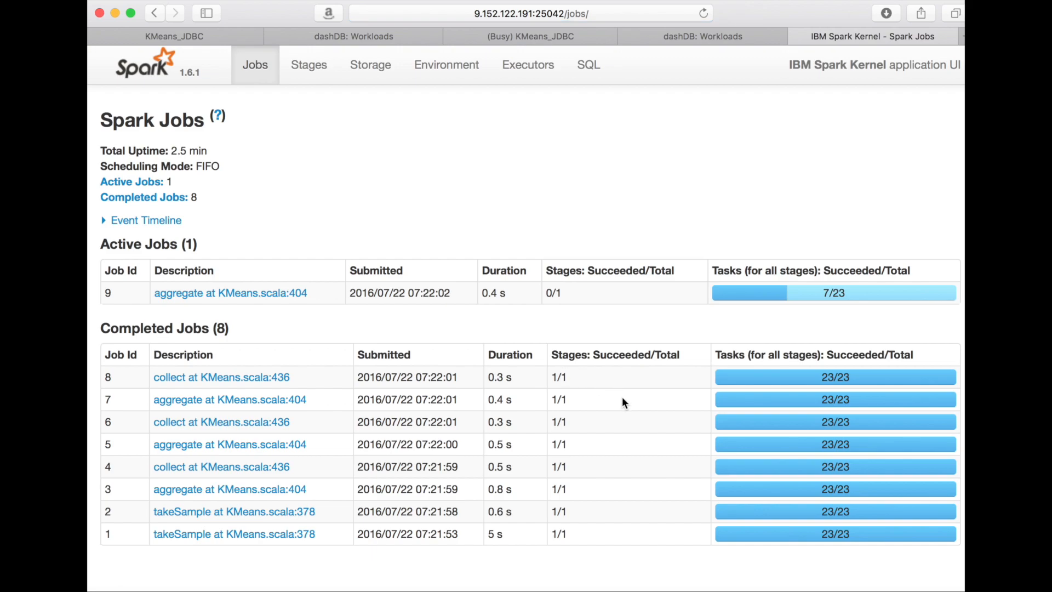
pyautogui.click(702, 13)
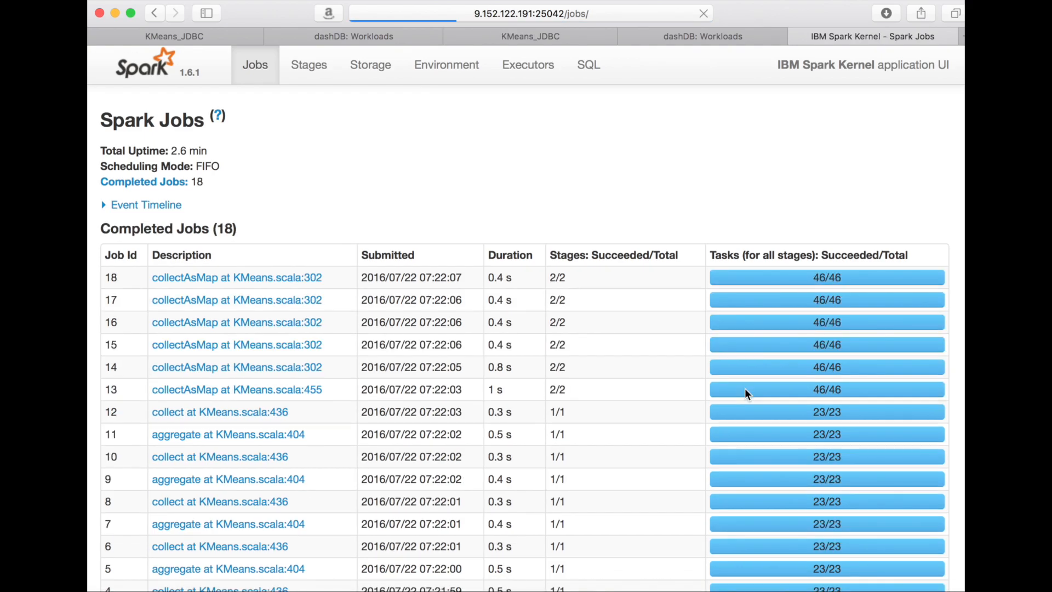
pyautogui.click(529, 36)
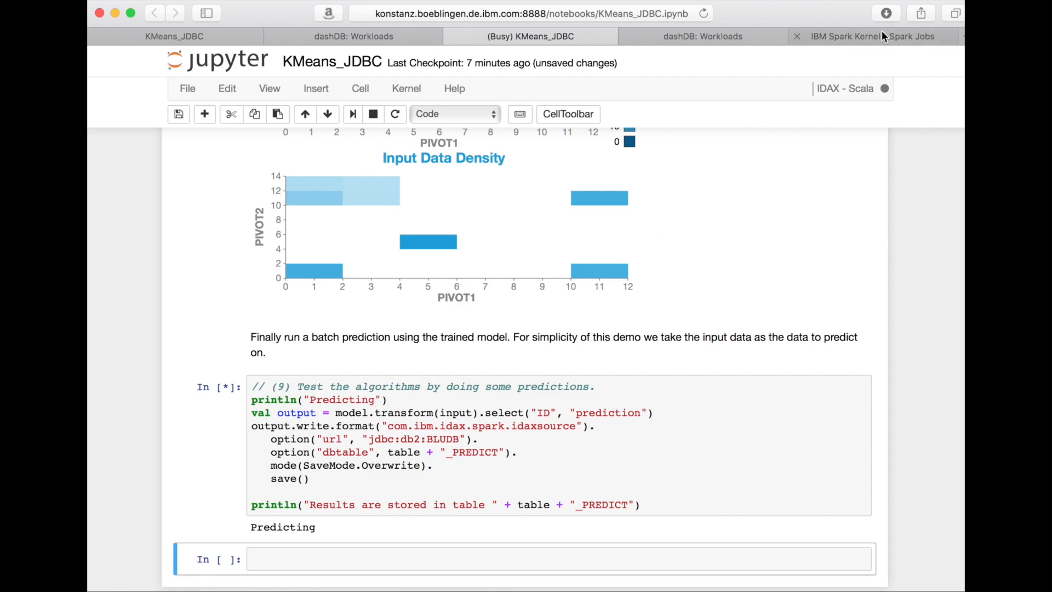
# View the active database-writer job in Spark Jobs, then the notebook reporting results stored in SPARK_TEST_DATA_PREDICT.
pyautogui.click(872, 36)
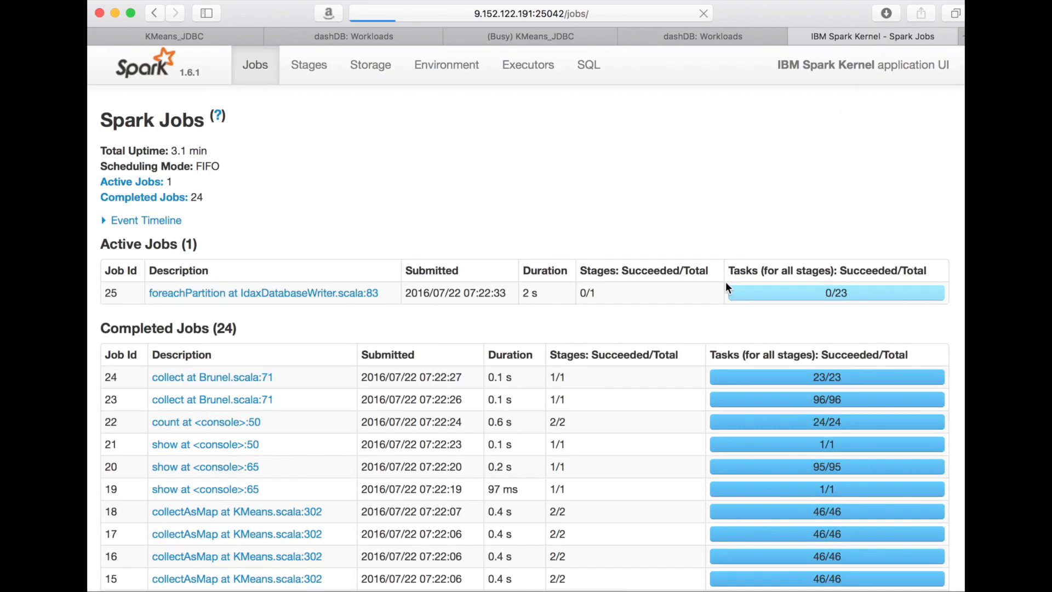
pyautogui.moveTo(770, 295)
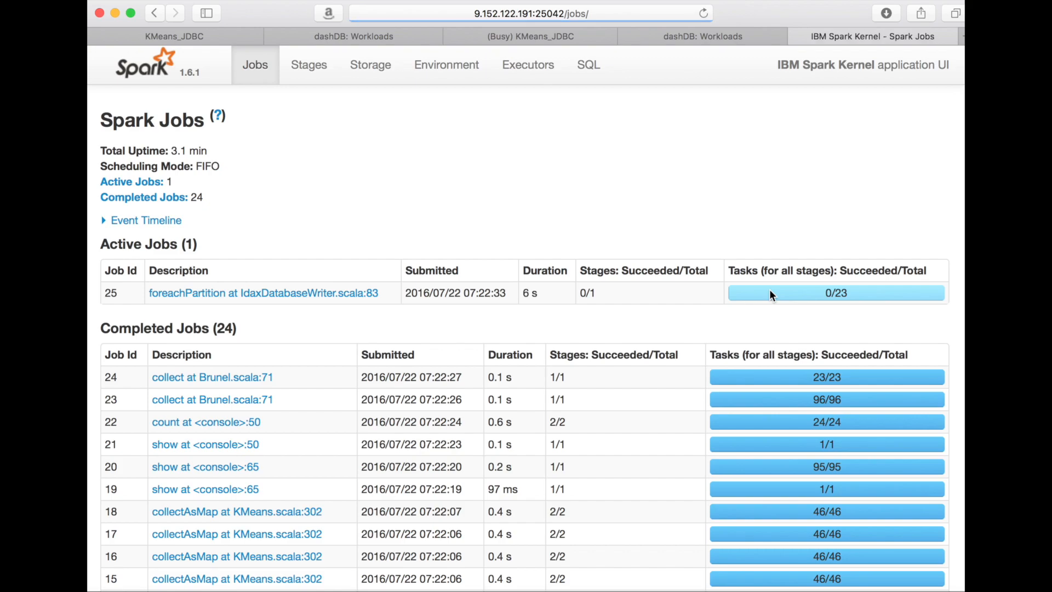
pyautogui.click(530, 35)
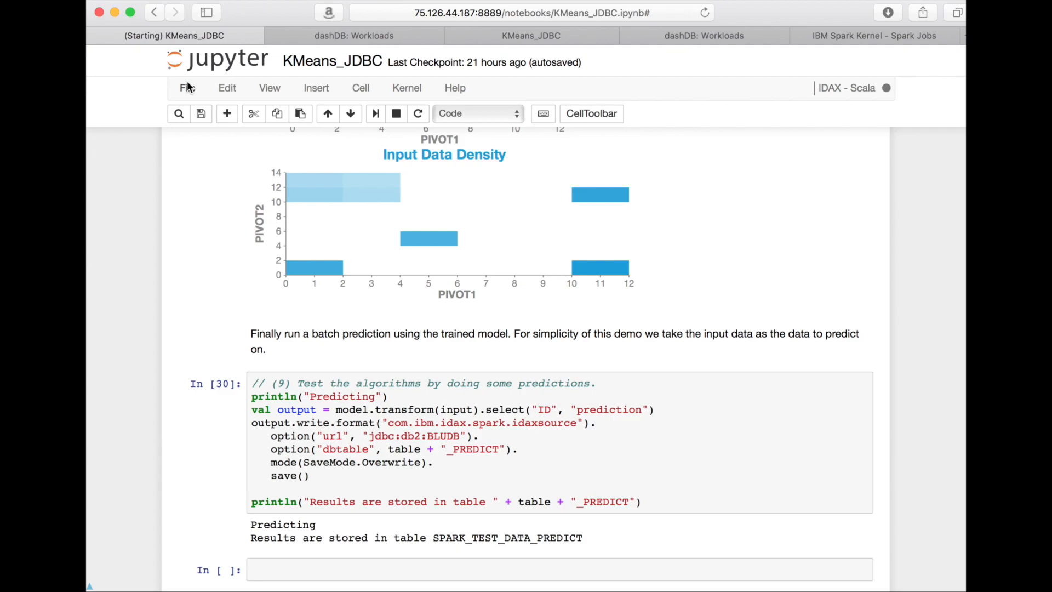
# Show File > Download as formats, including export as a Spark application (.jar).
pyautogui.click(186, 88)
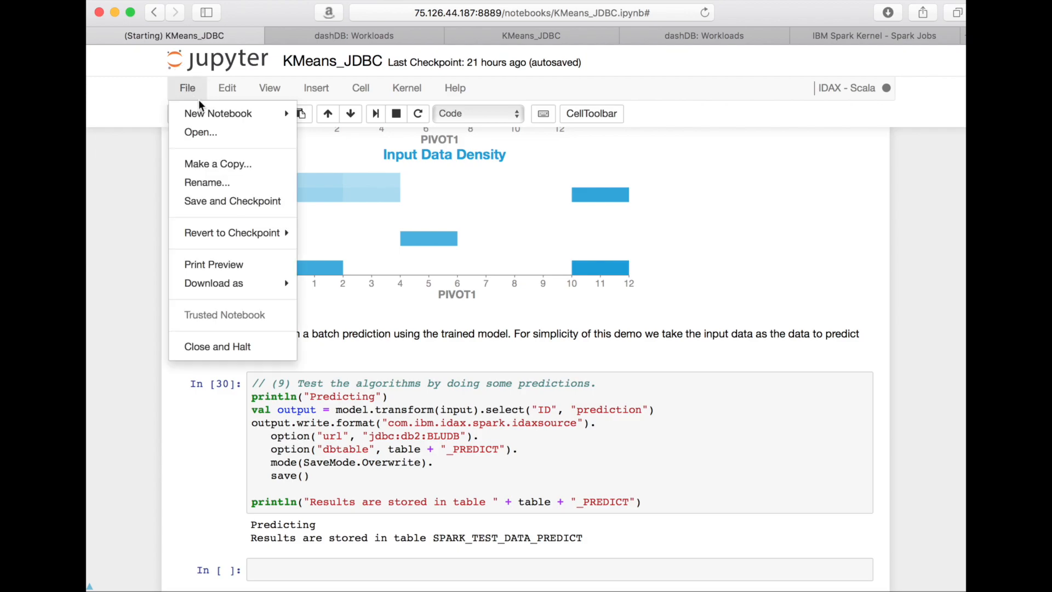
pyautogui.click(214, 283)
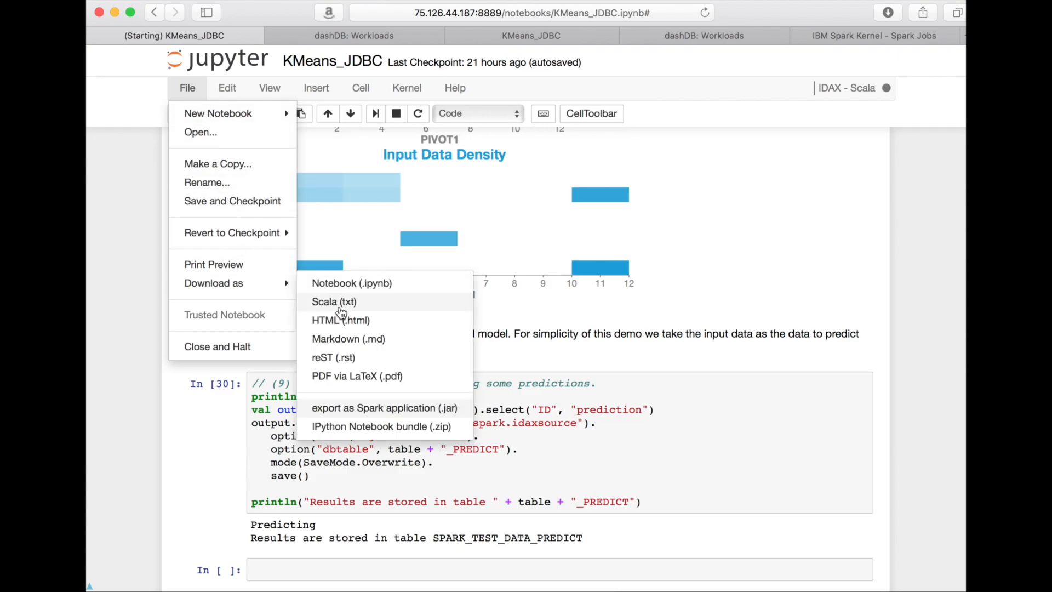